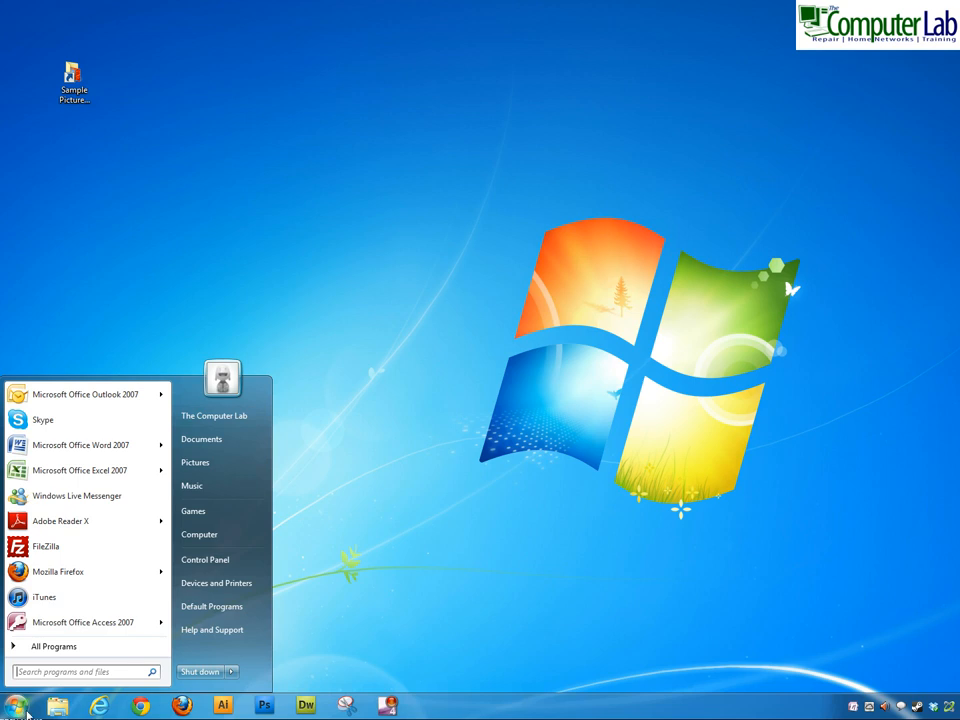
Step: Search the Start menu for 'dvd maker' to locate Windows DVD Maker among installed programs
click(54, 646)
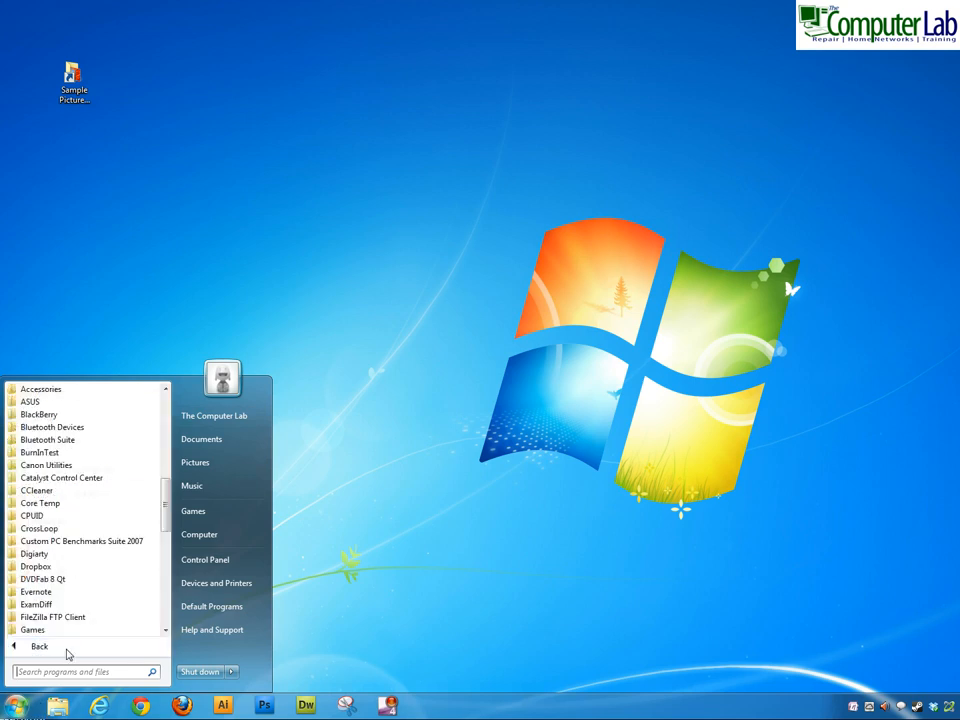
scroll(down, 3)
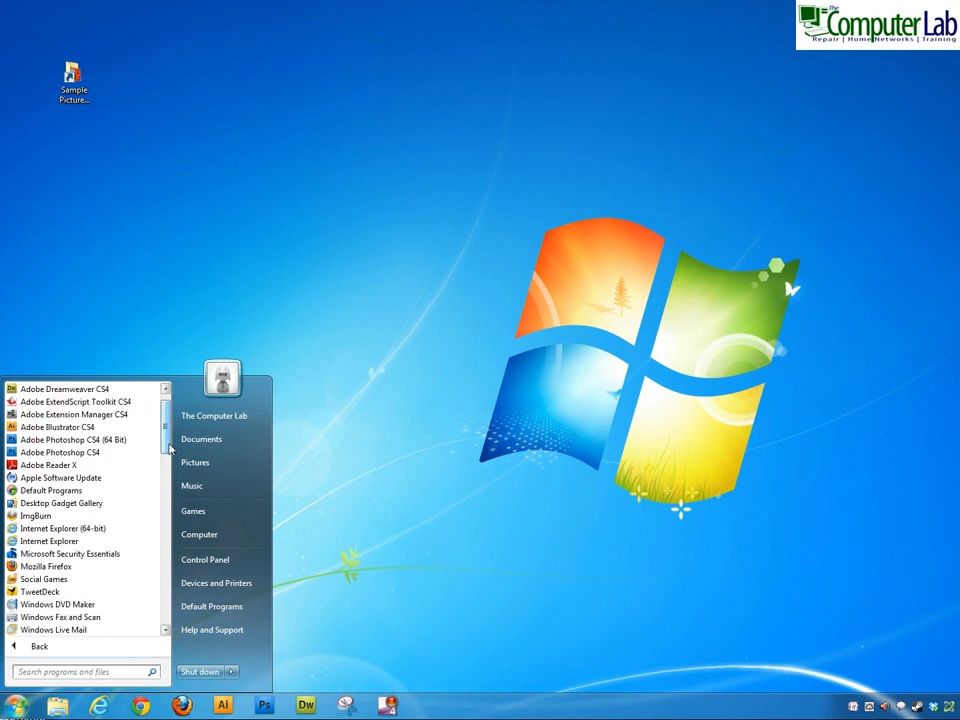
mouse_move(60, 616)
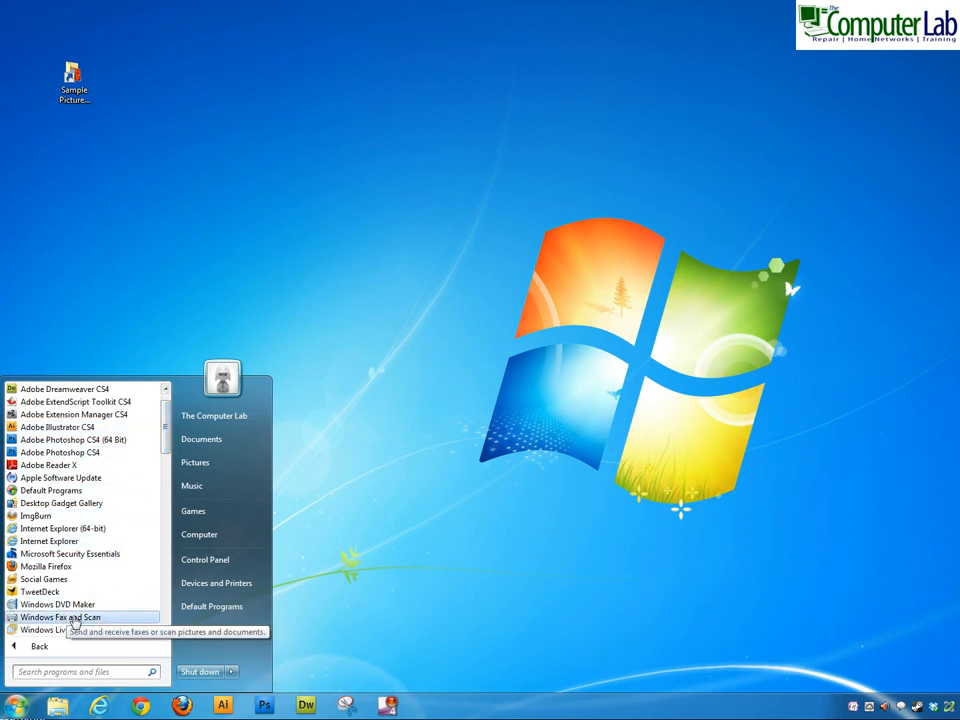
mouse_move(56, 604)
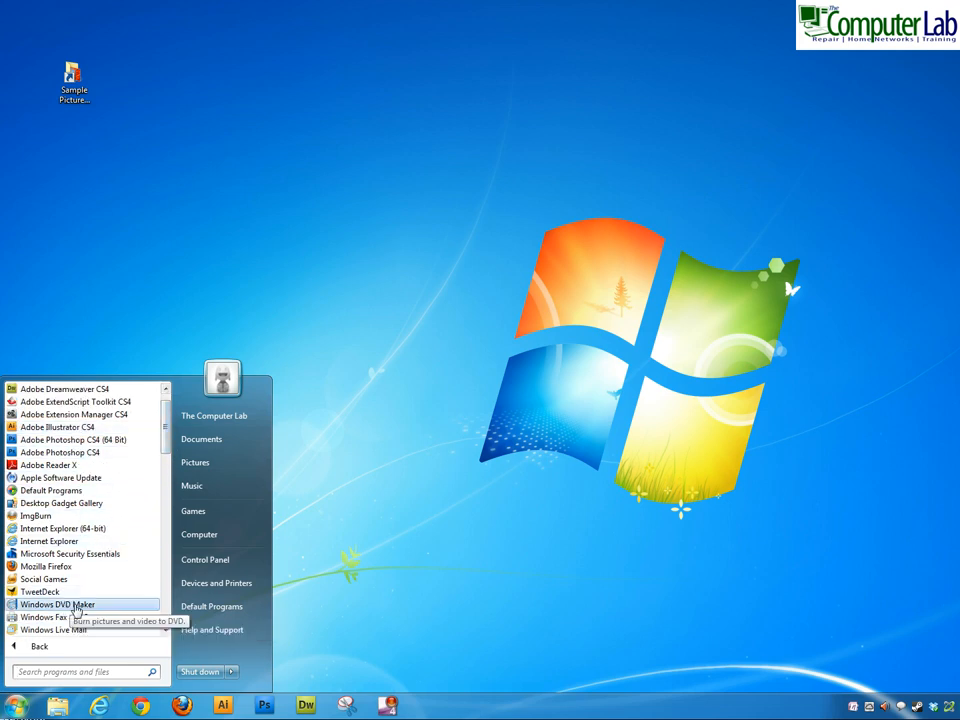
mouse_move(40, 592)
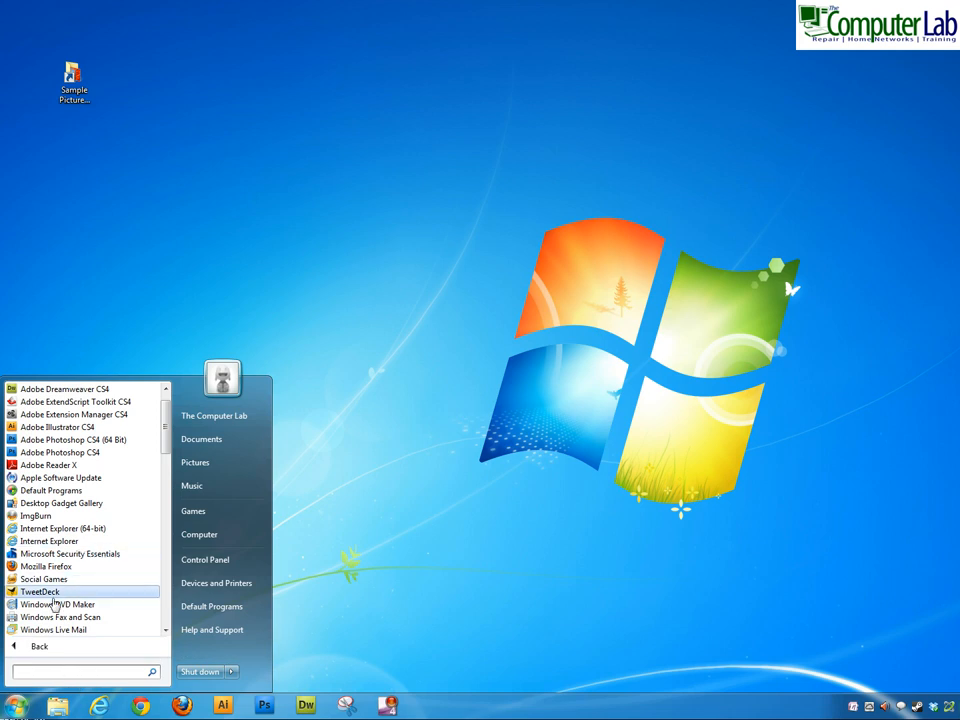
mouse_move(84, 684)
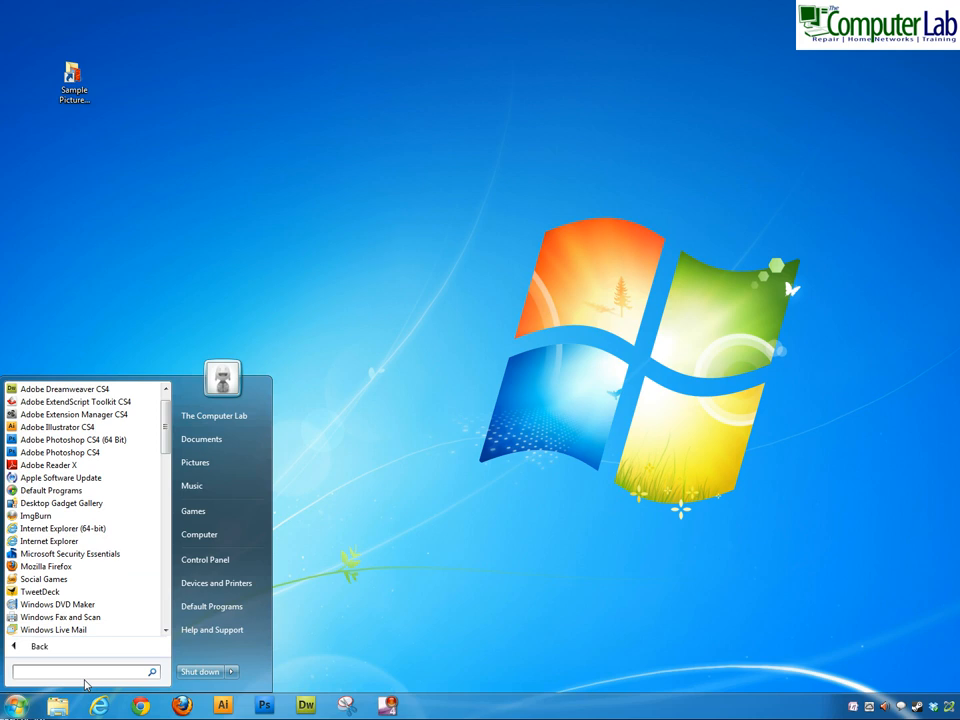
text(dvd maker)
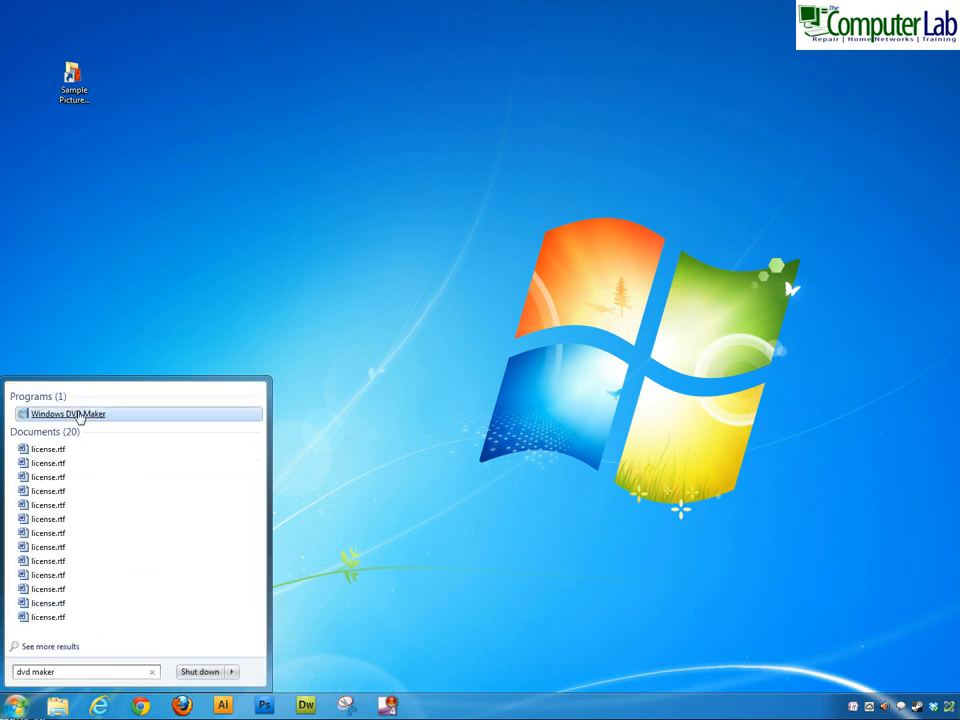
Step: Launch Windows DVD Maker from the results onto its empty 'Add pictures and video' page
click(68, 412)
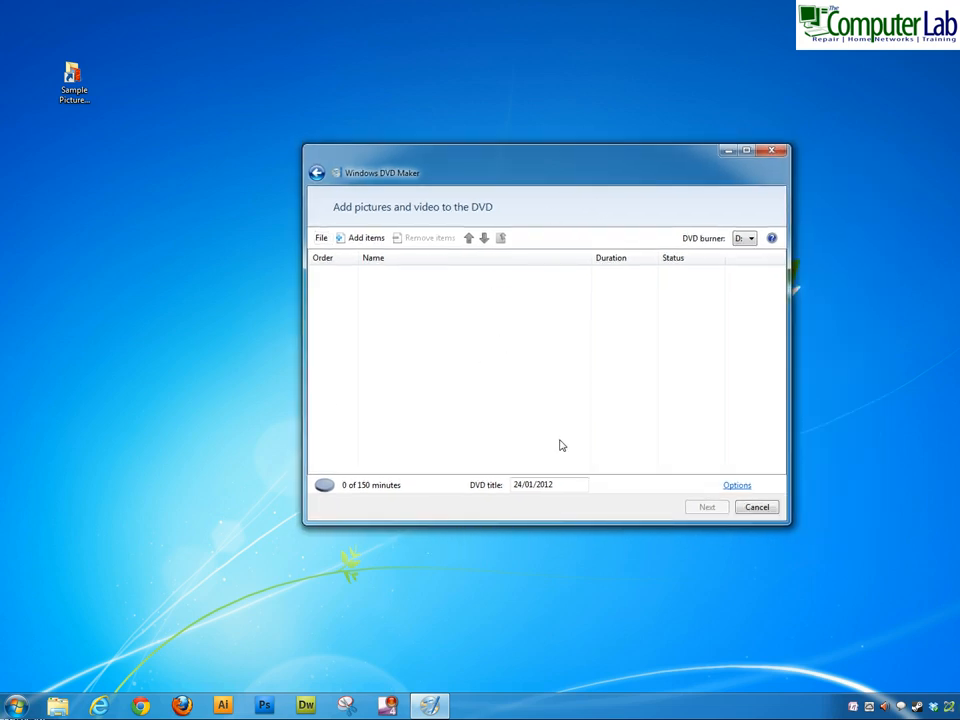
mouse_move(376, 256)
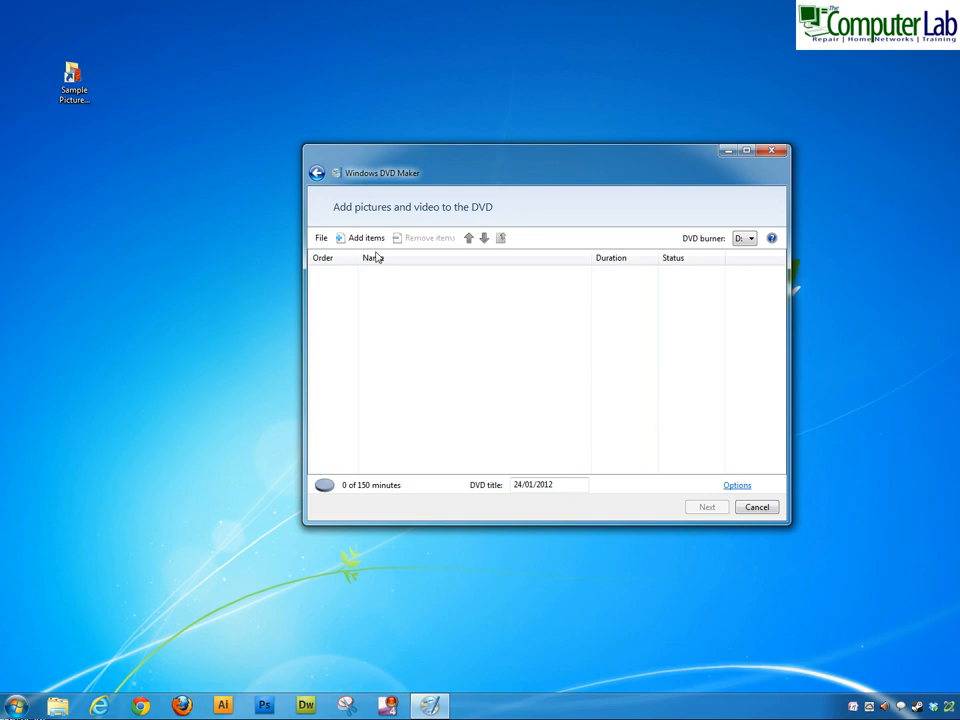
click(72, 82)
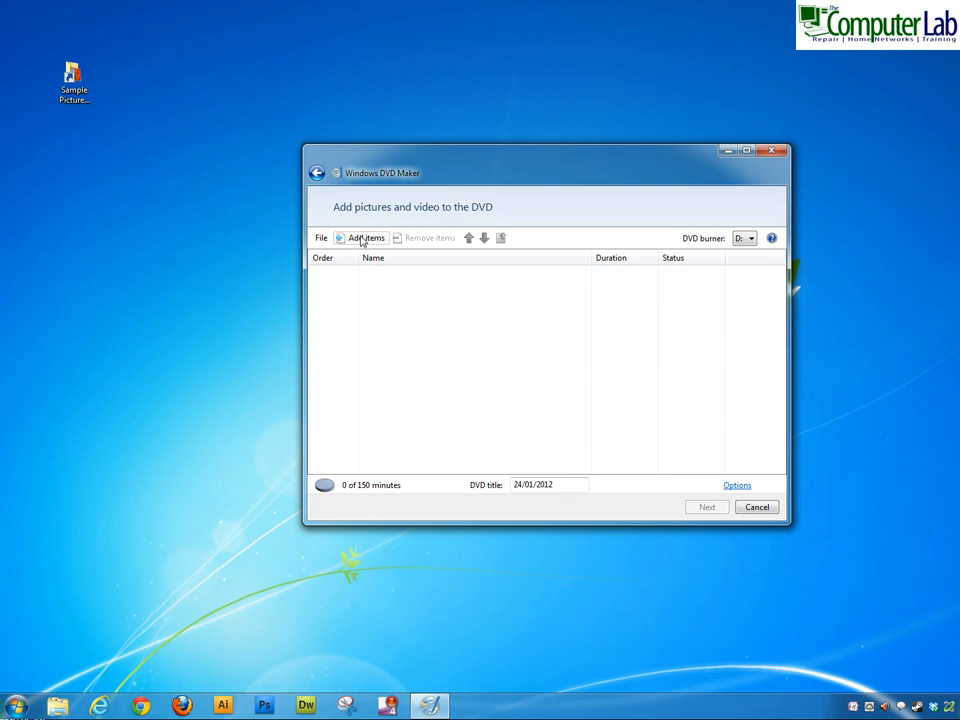
Step: Add all eight Sample Pictures to the DVD as one 0:00:56 slide show
click(364, 238)
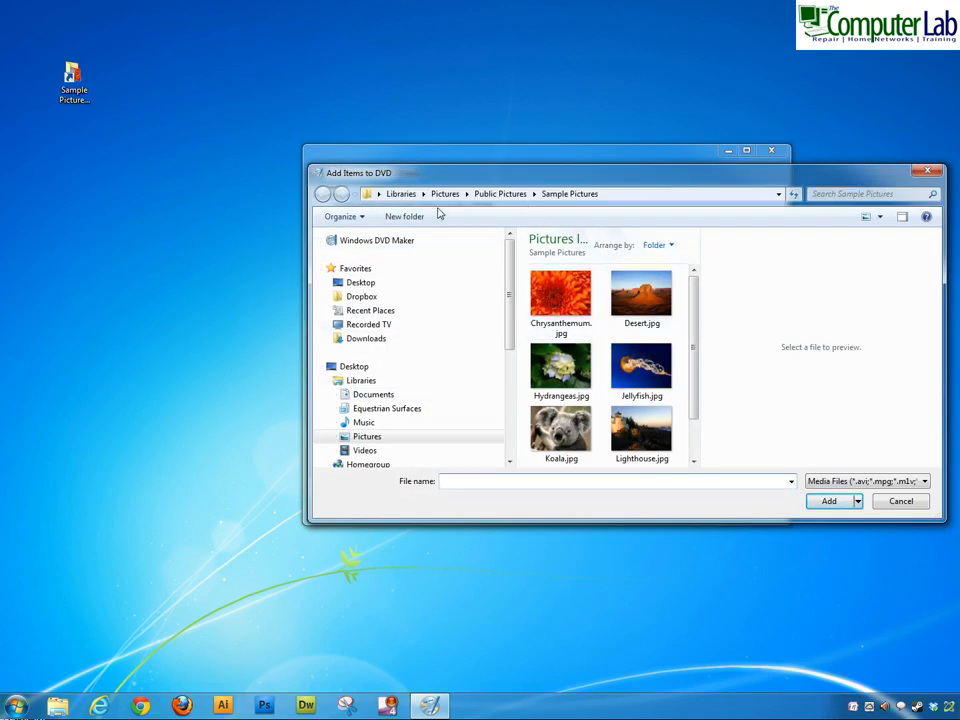
click(640, 290)
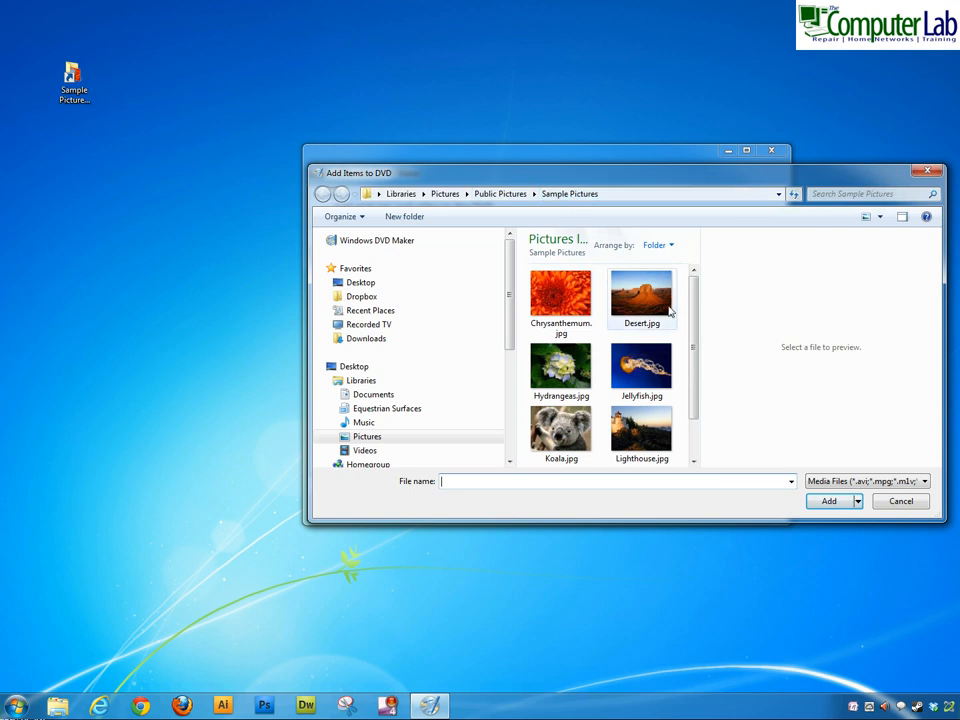
click(560, 296)
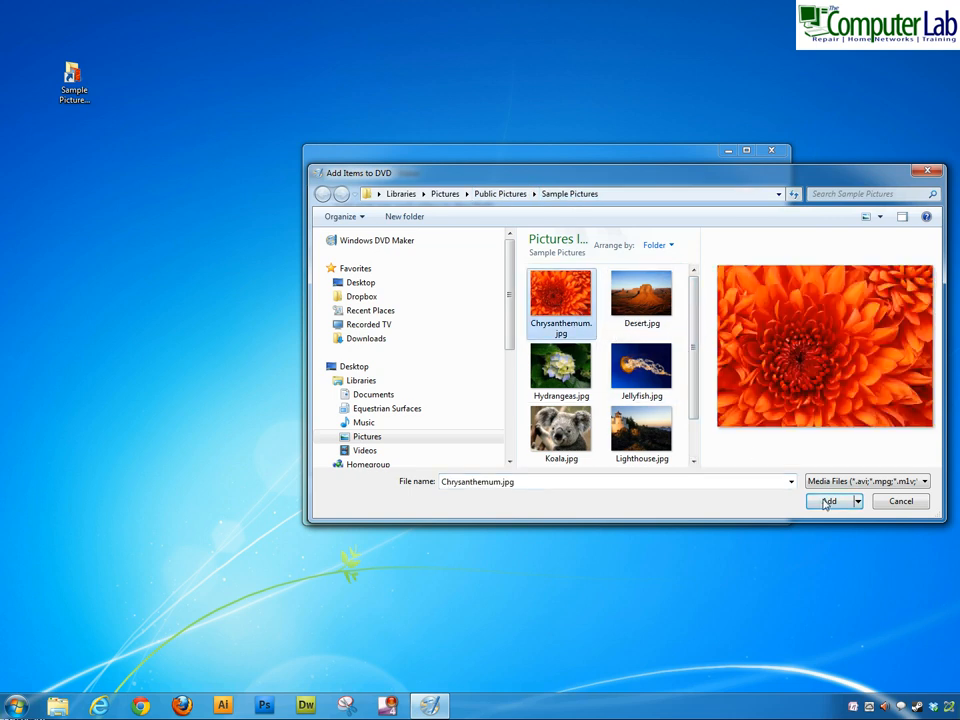
mouse_move(700, 356)
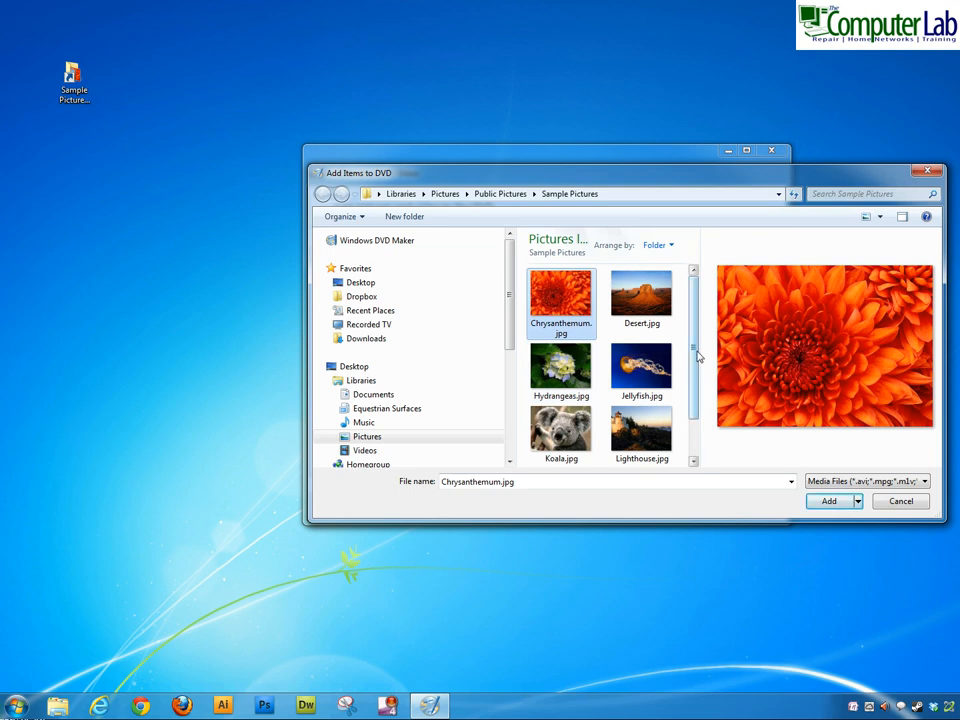
mouse_move(560, 300)
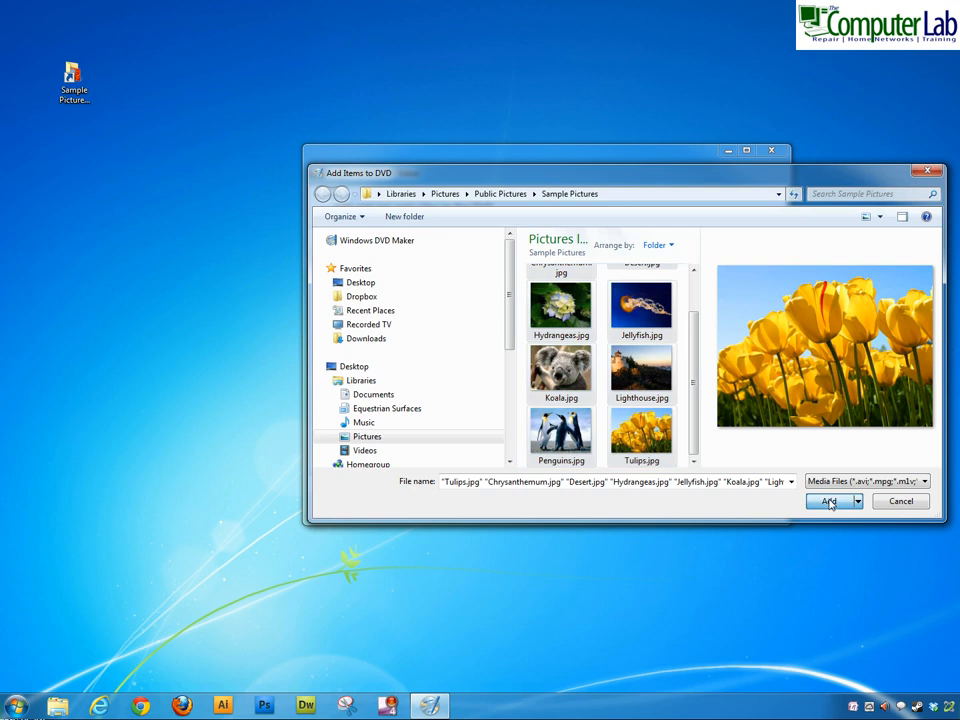
click(828, 500)
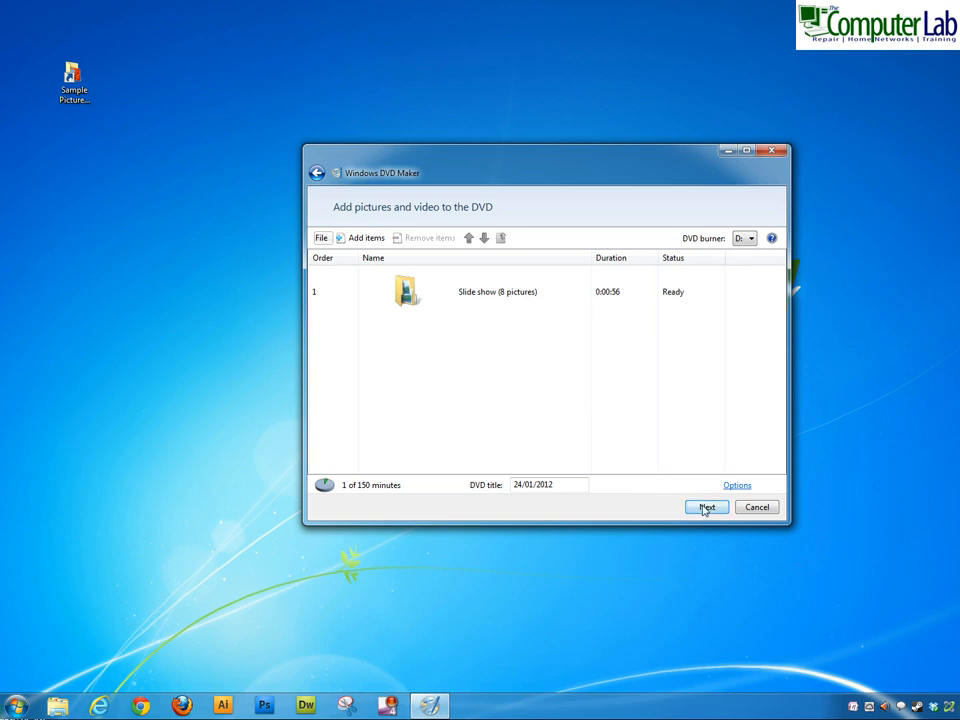
Step: Replace the date in the DVD title with 'test for youtube'
click(548, 484)
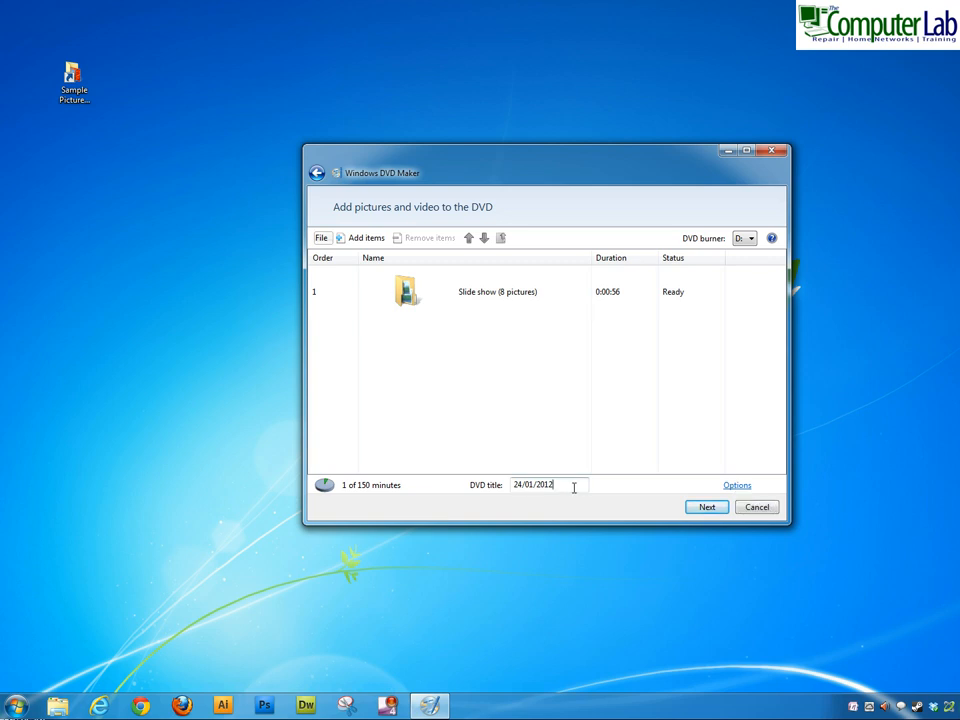
triple_click(532, 486)
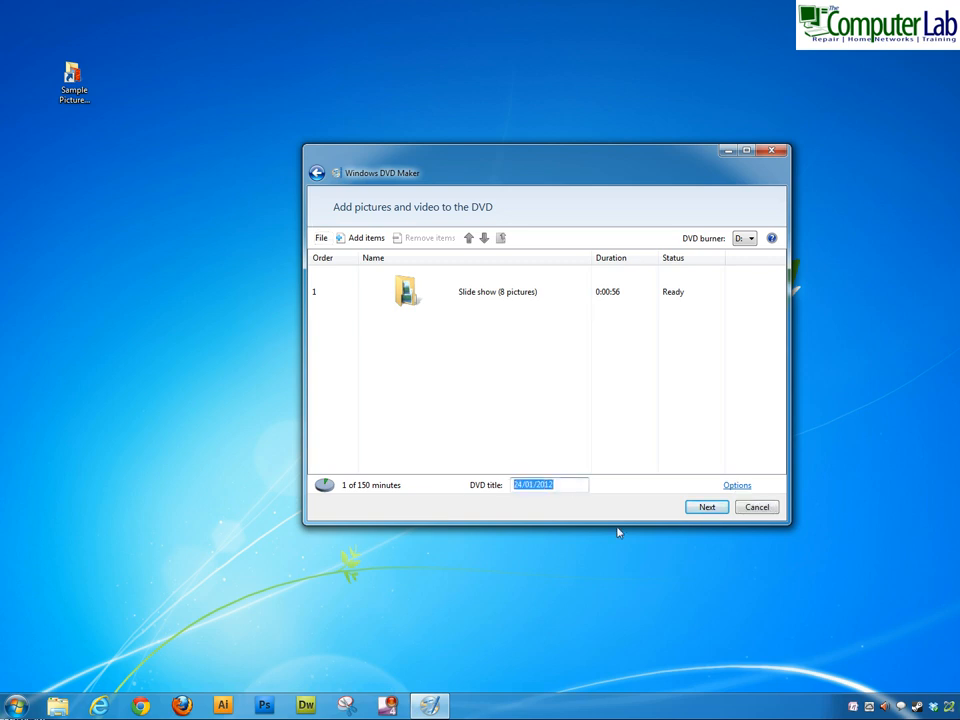
text(test)
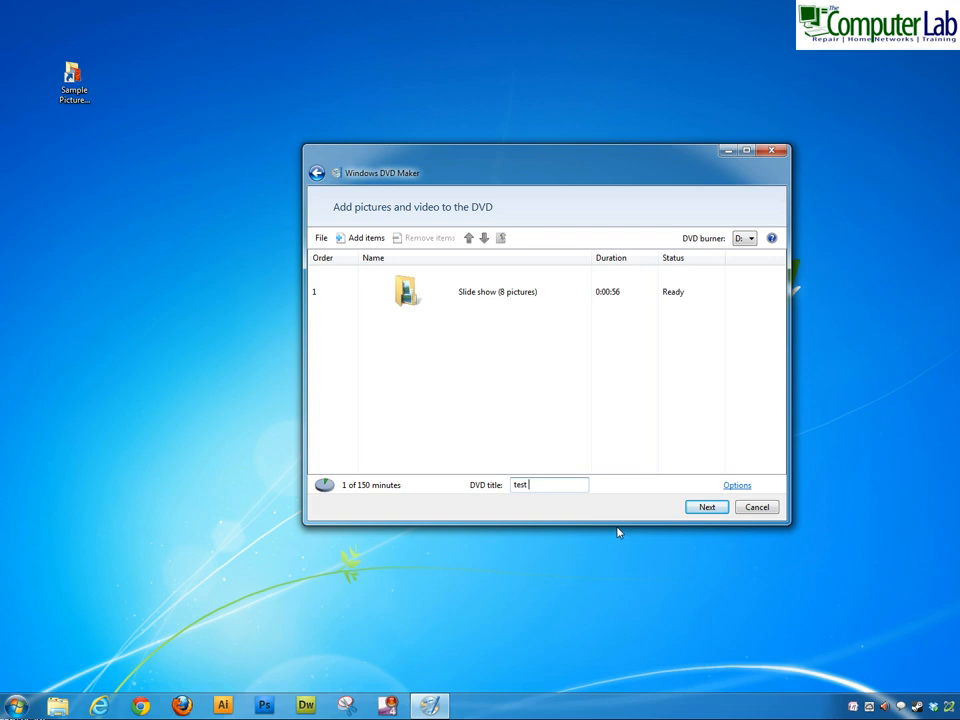
text(for youtube)
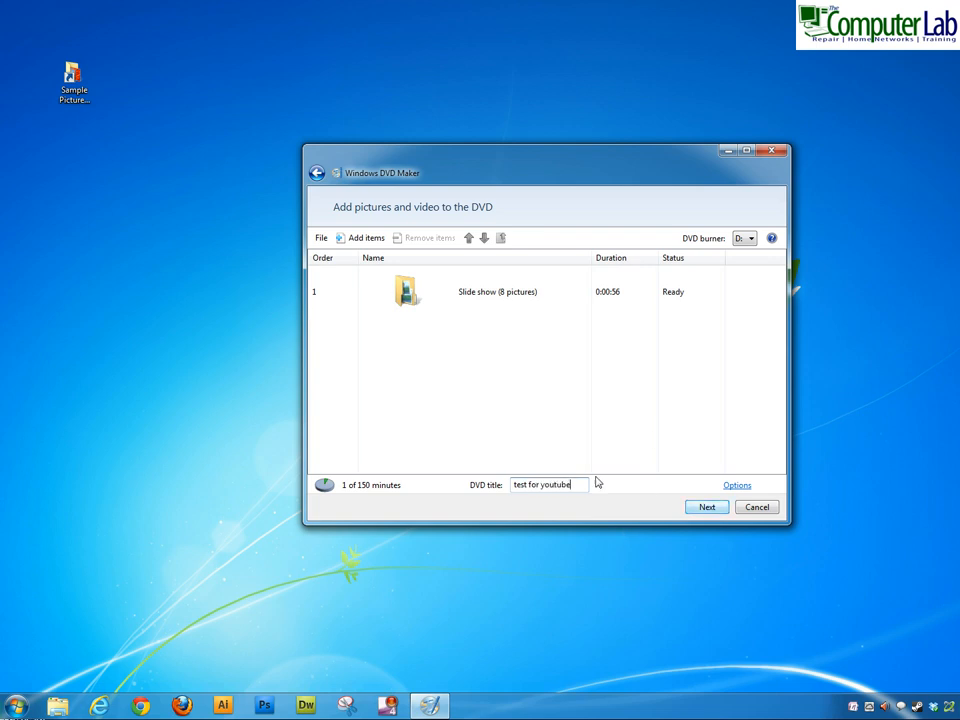
Step: In DVD Options keep menu start, 16:9 aspect ratio, PAL format and fastest burn speed
click(736, 486)
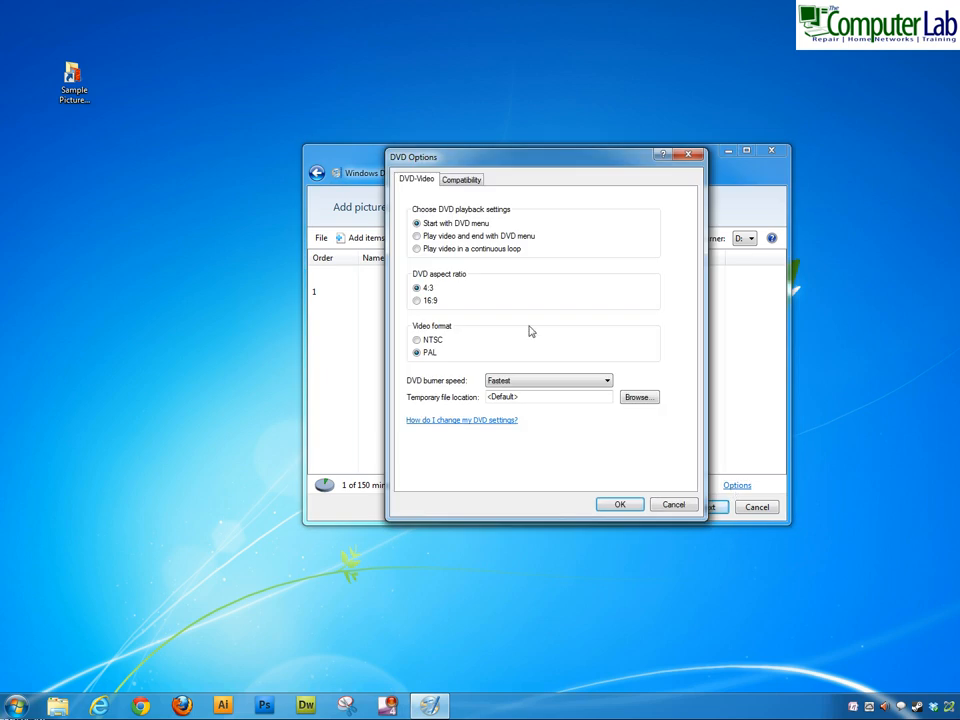
drag(544, 156, 514, 140)
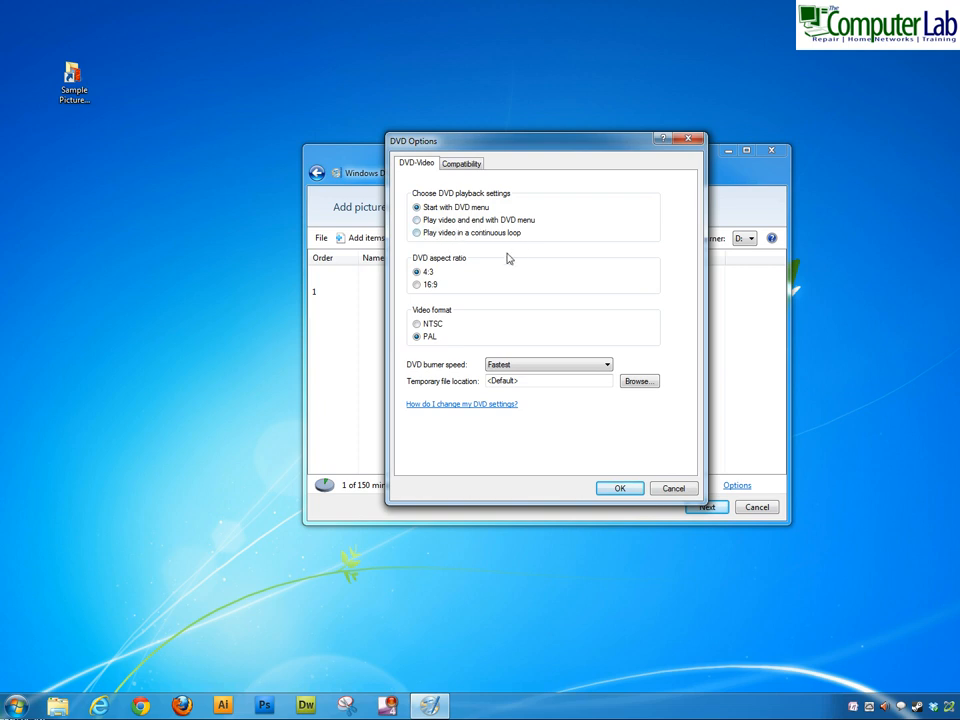
mouse_move(482, 280)
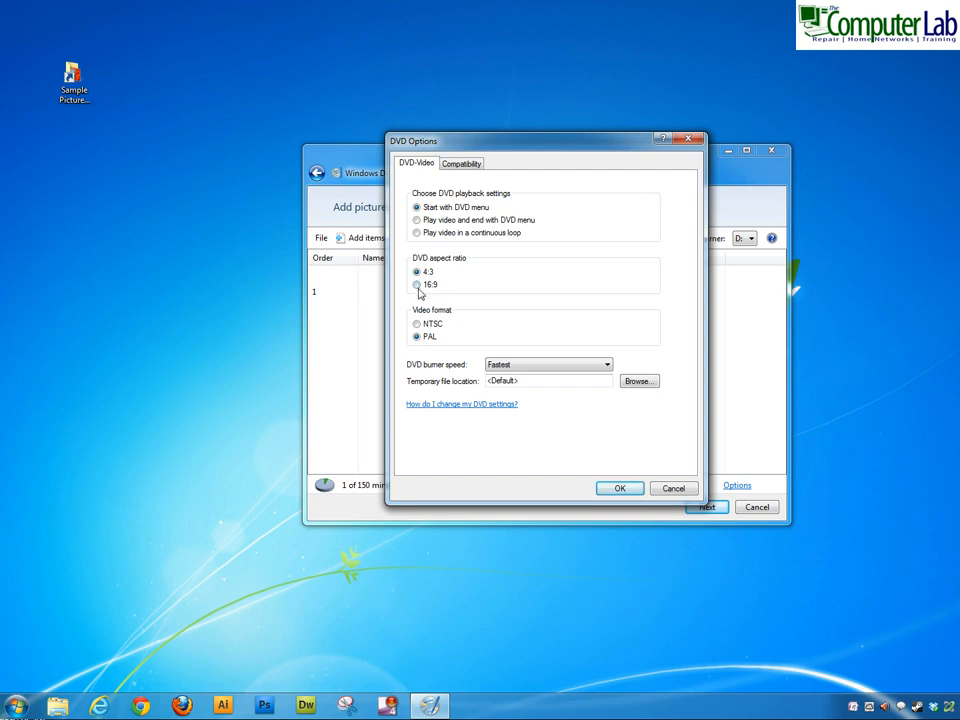
click(416, 284)
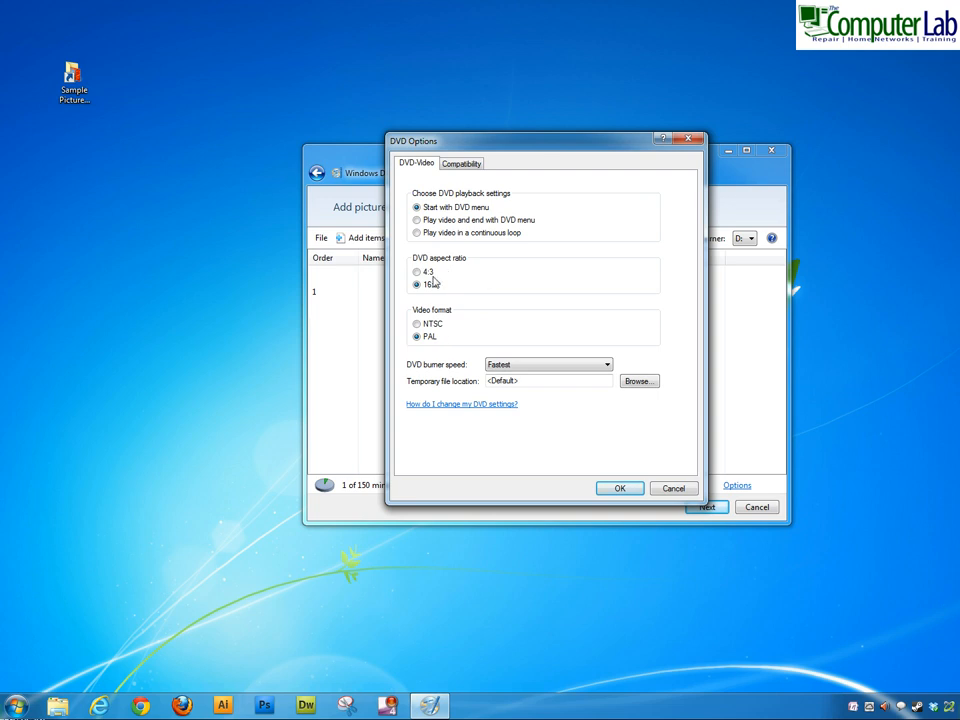
click(418, 284)
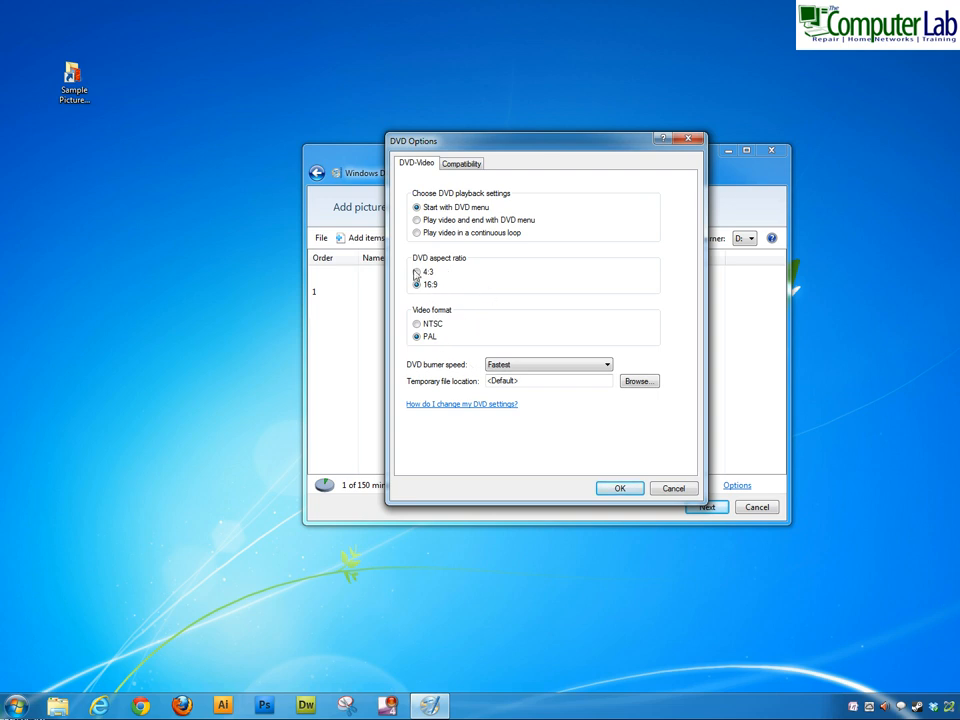
click(418, 284)
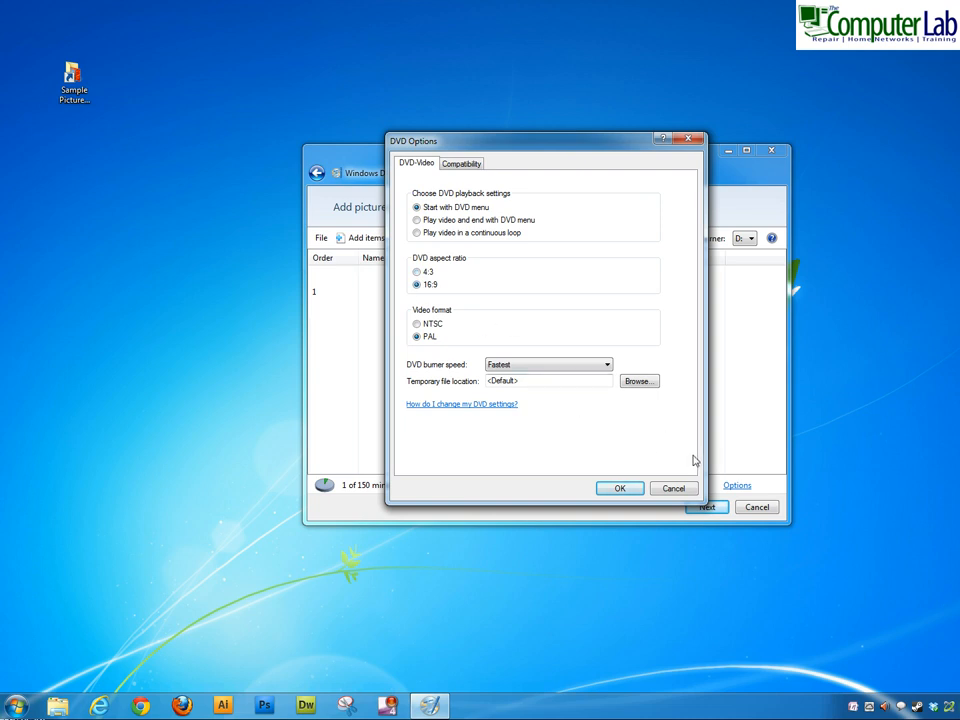
mouse_move(532, 318)
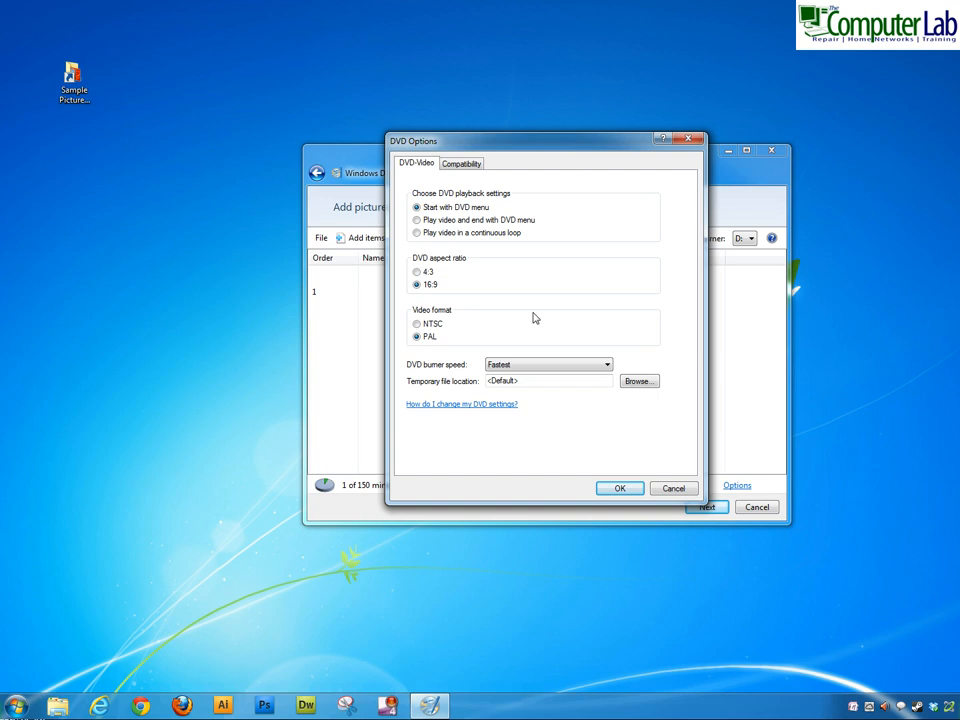
mouse_move(516, 468)
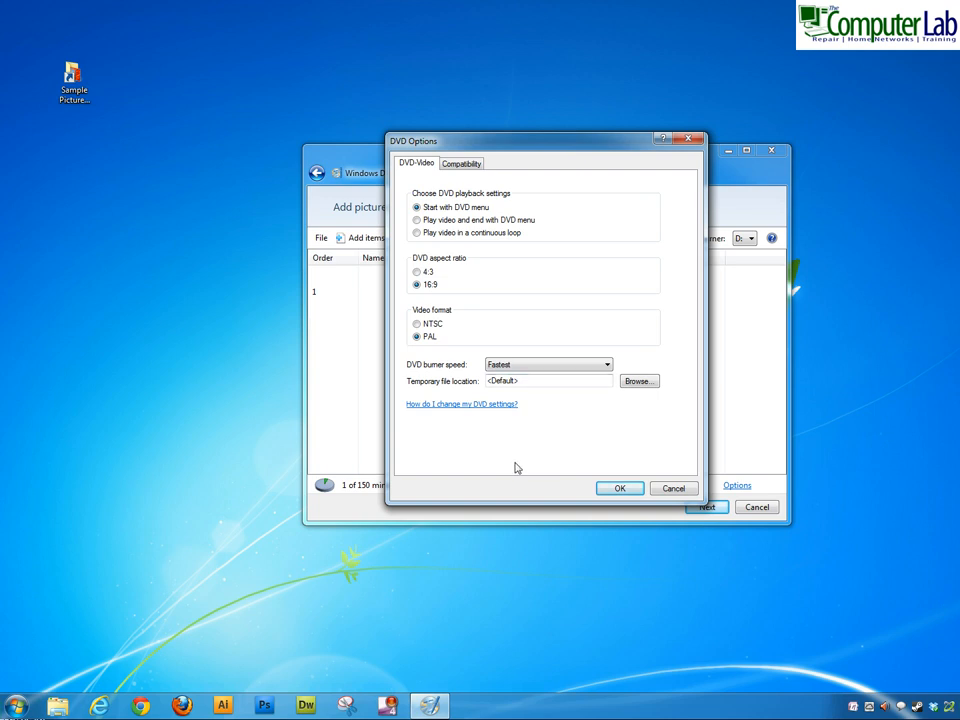
Step: Review the Compatibility video filters, return to DVD-Video and confirm the options
click(460, 164)
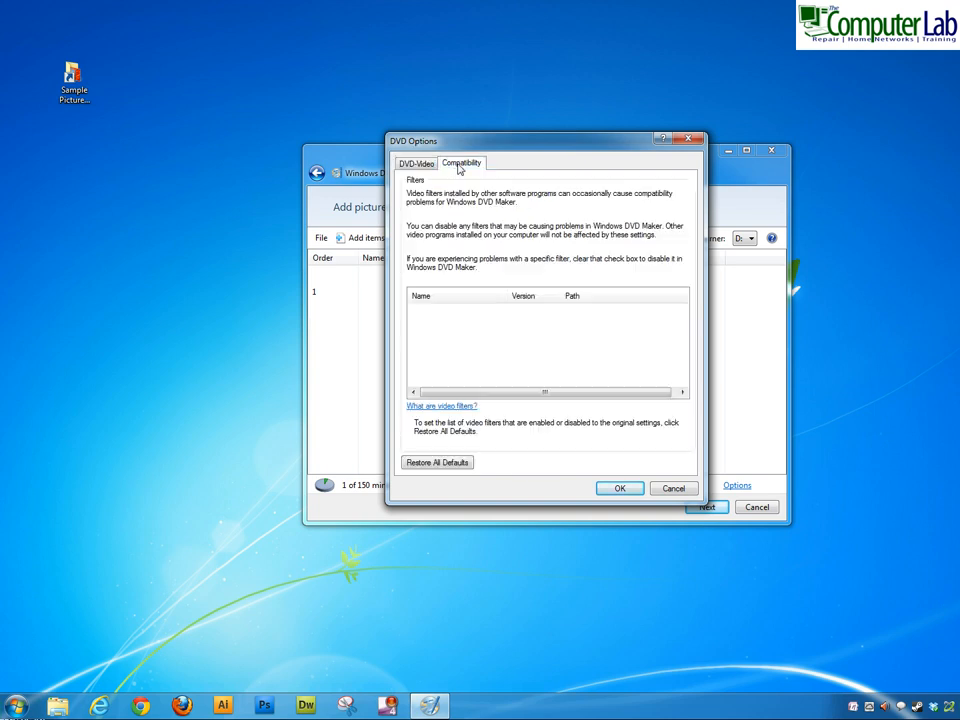
click(416, 164)
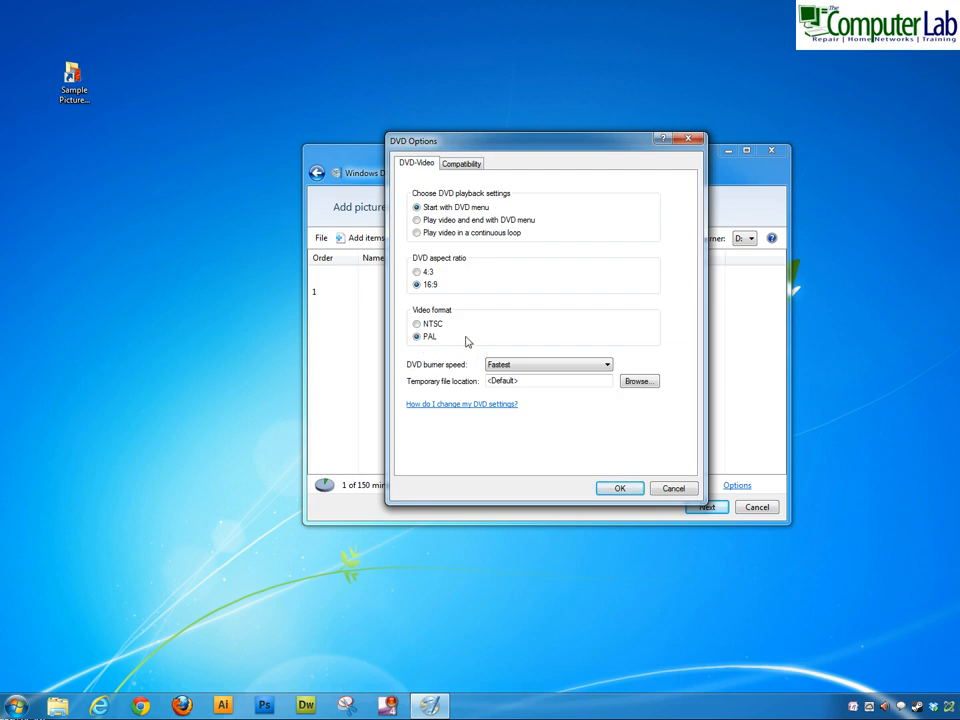
mouse_move(444, 332)
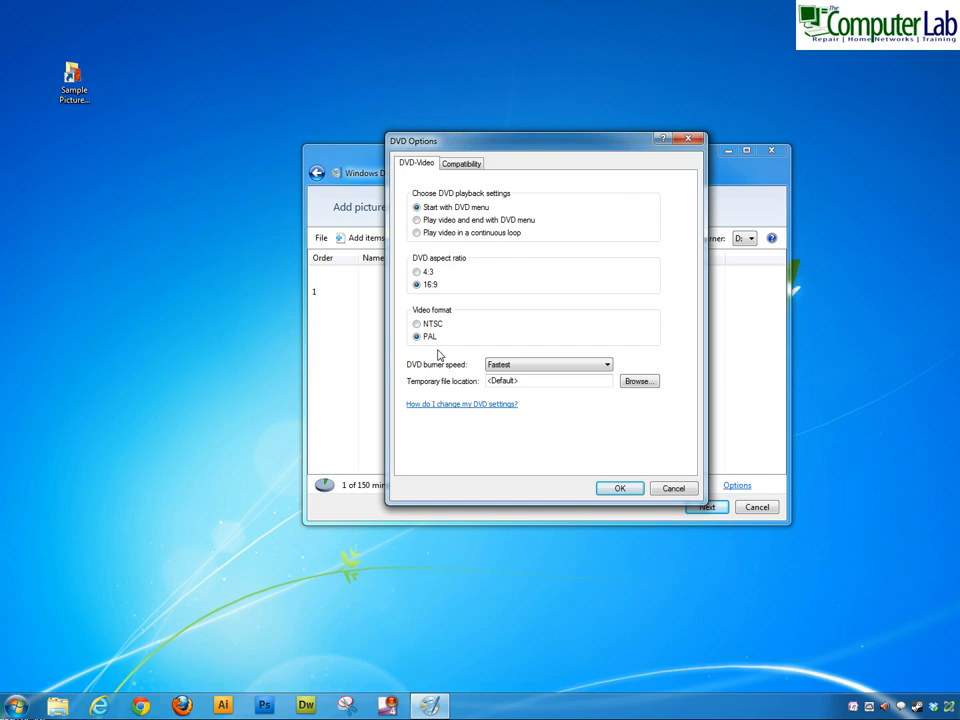
mouse_move(452, 436)
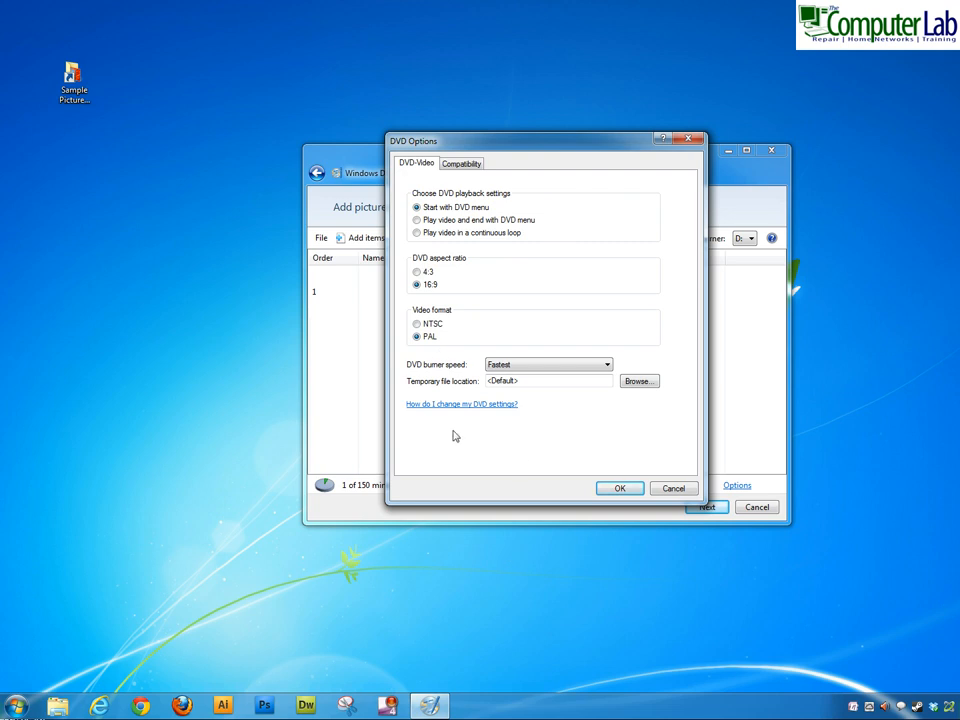
click(620, 488)
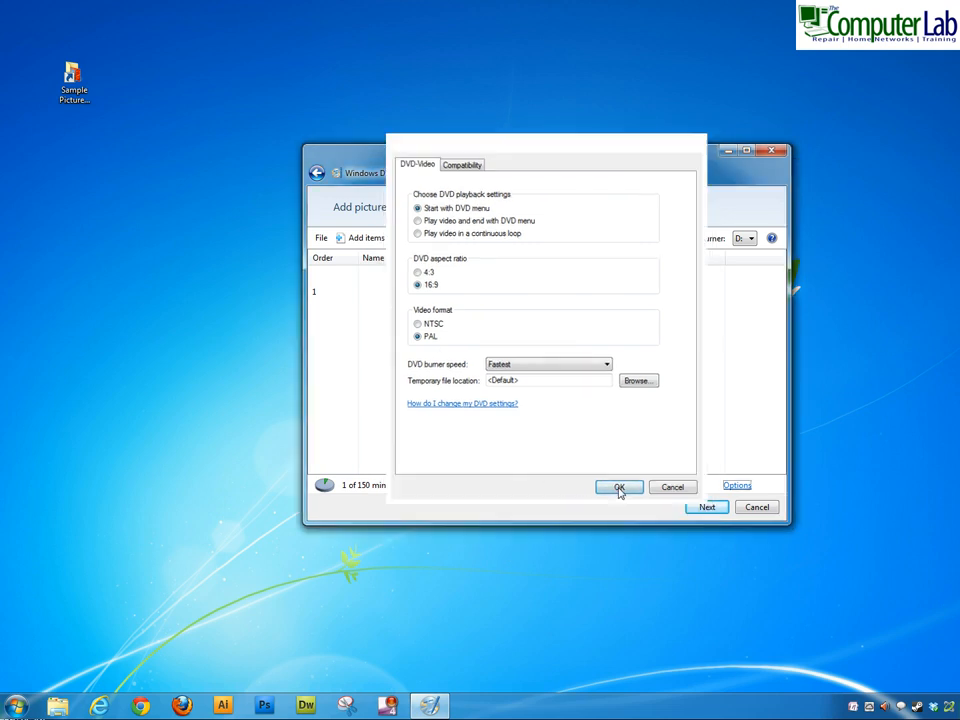
Step: Close the options and check the DVD burner drop-down on the picture list
click(620, 488)
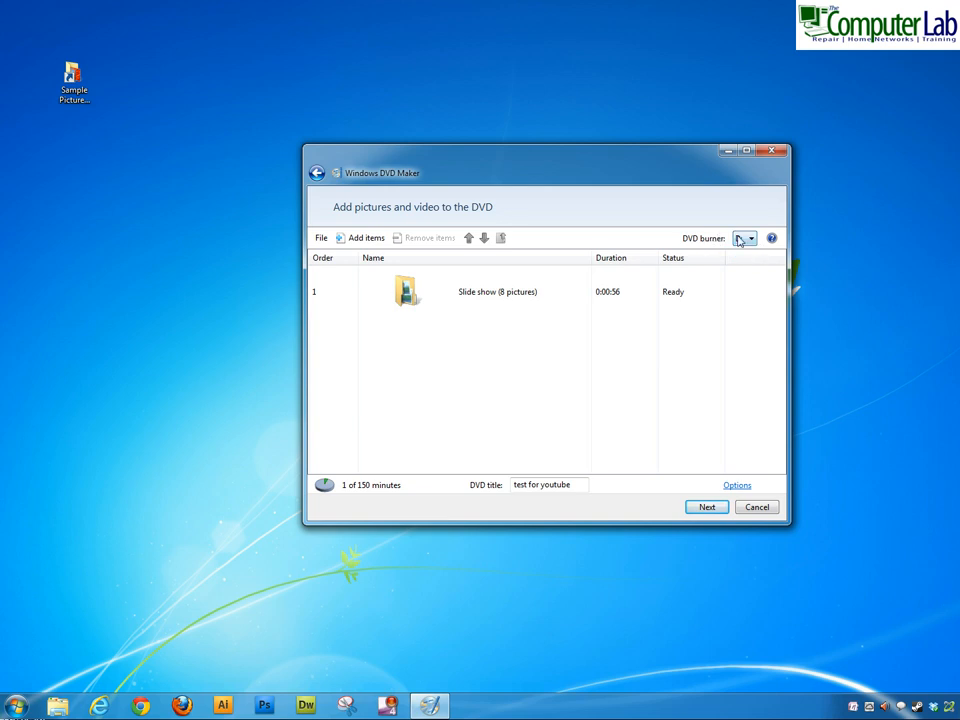
click(744, 238)
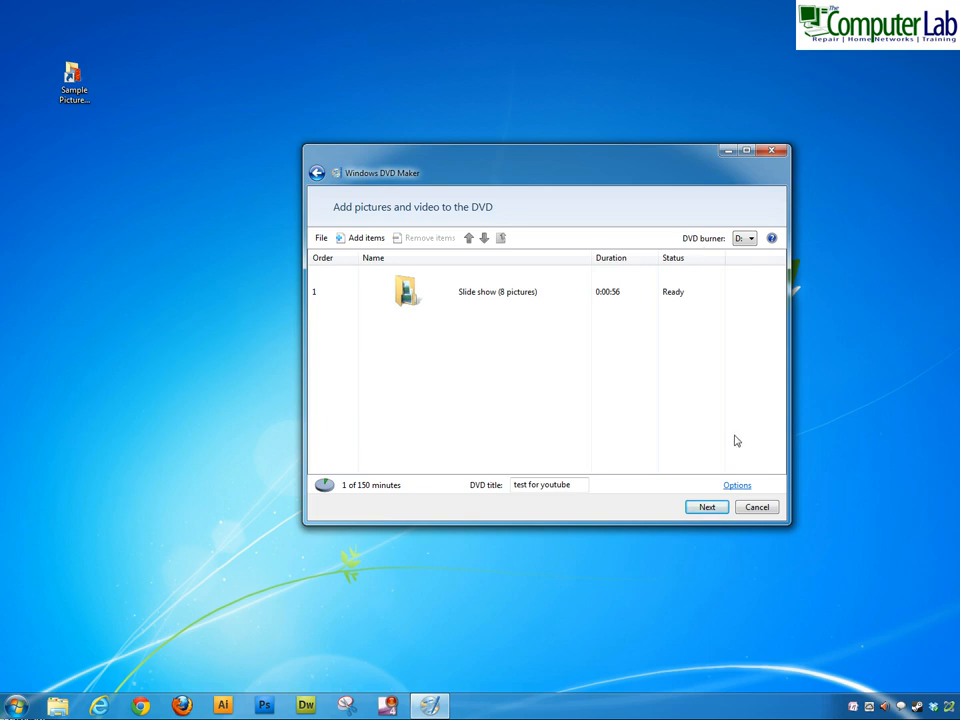
mouse_move(680, 516)
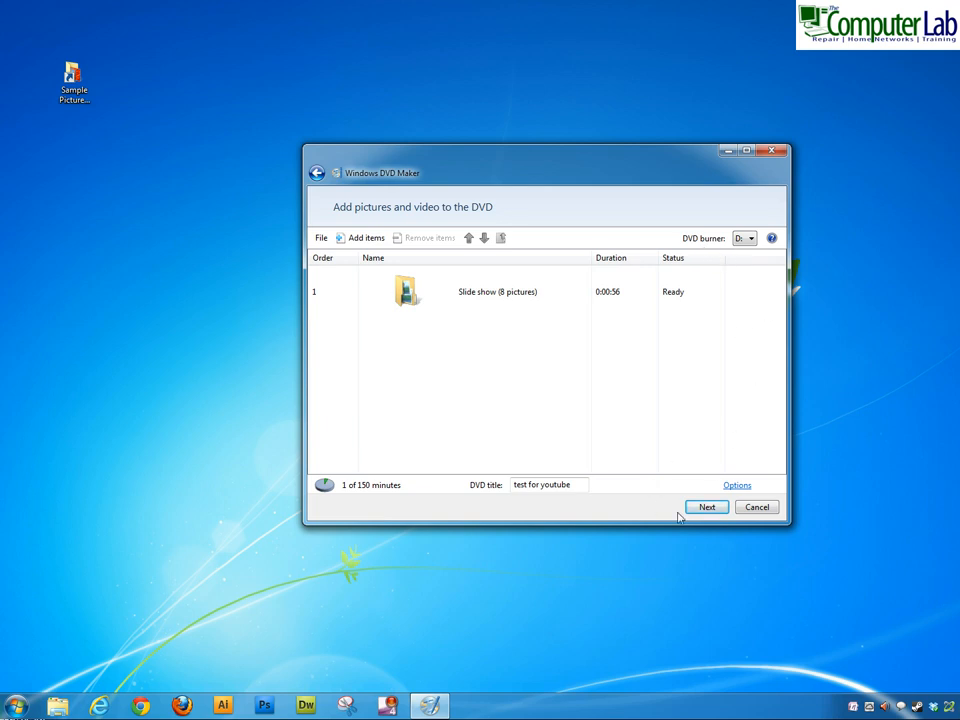
Step: Advance to 'Ready to burn DVD' and enlarge the window for a bigger menu preview
click(706, 508)
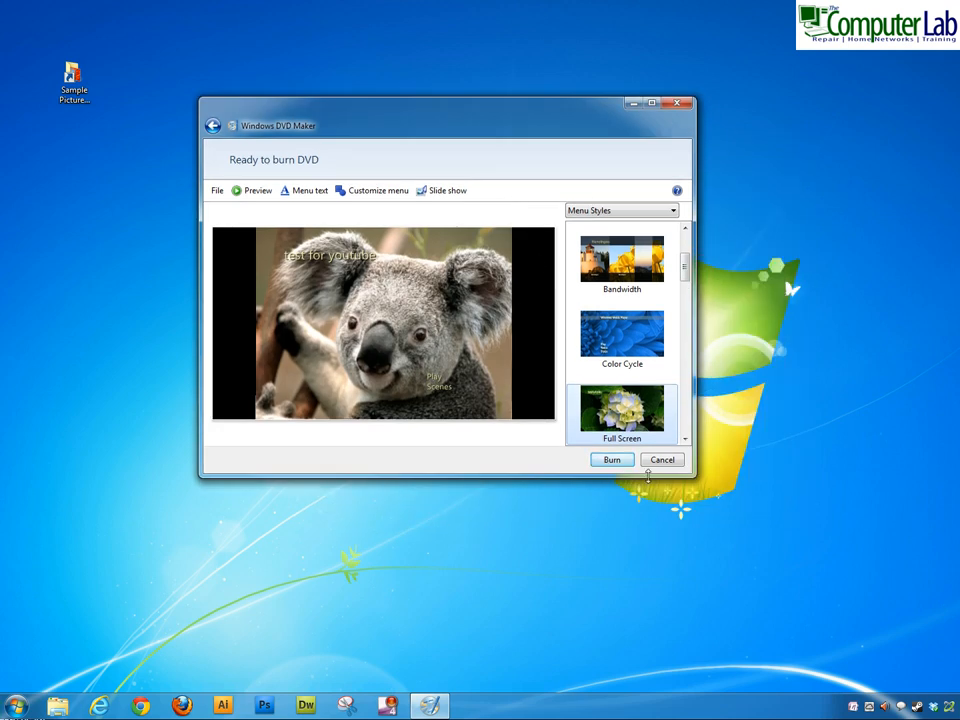
drag(692, 480, 810, 570)
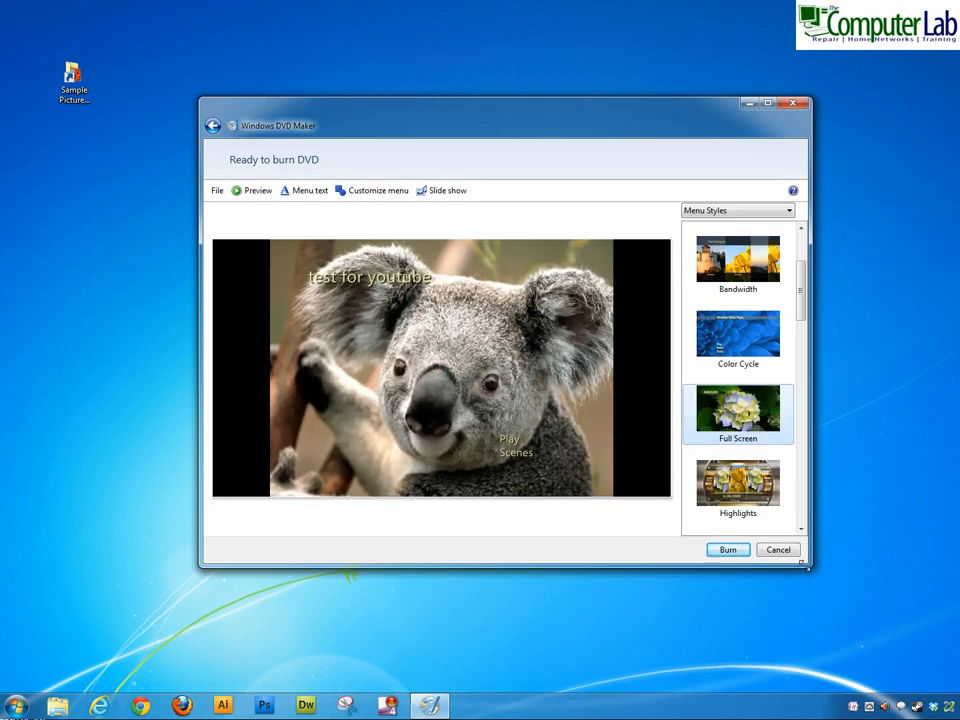
mouse_move(806, 562)
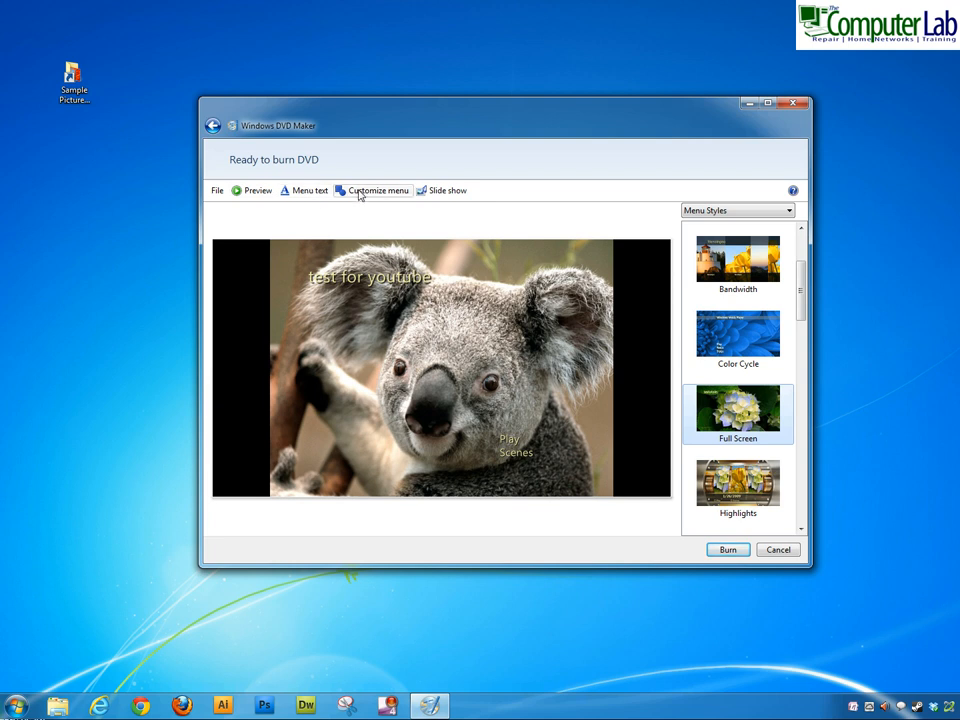
mouse_move(448, 196)
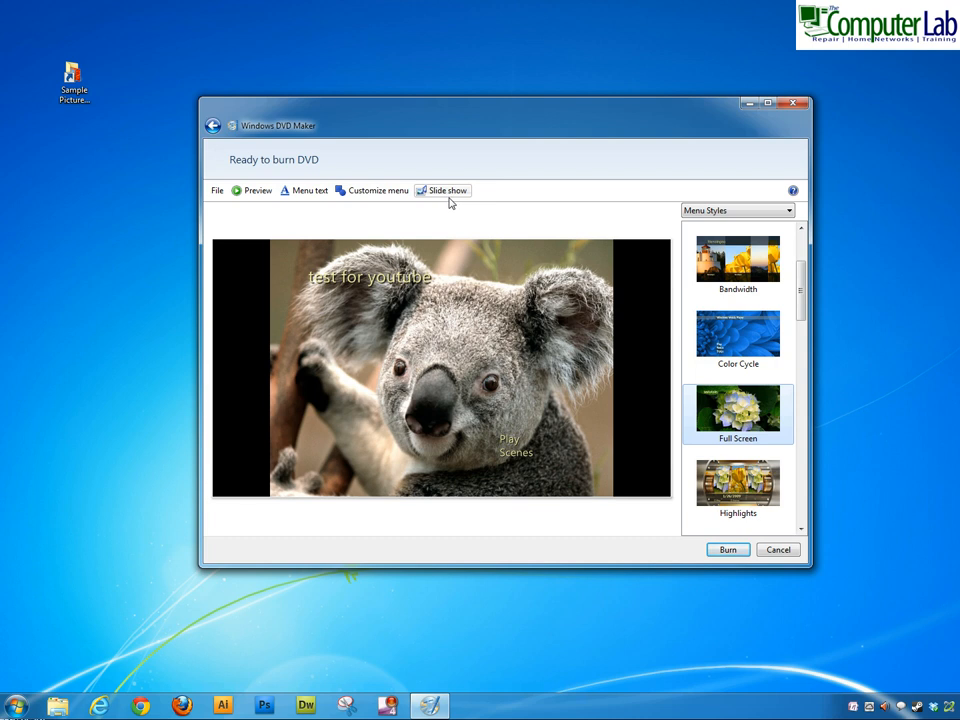
Step: In the menu text editor try a note in Notes, remove it, and keep the Segoe UI font
click(308, 190)
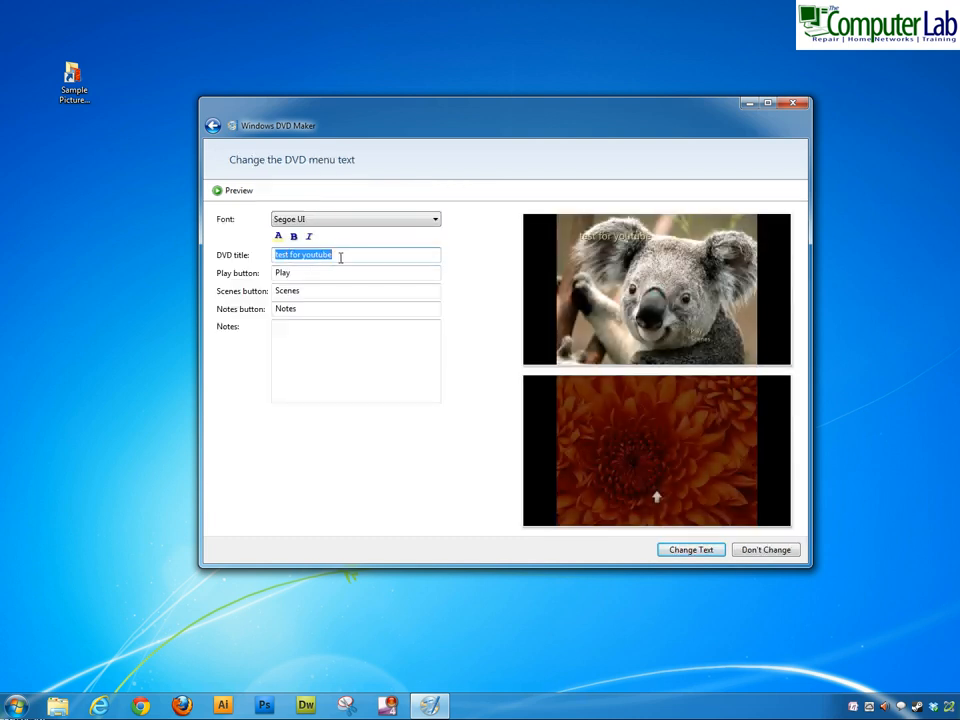
mouse_move(644, 244)
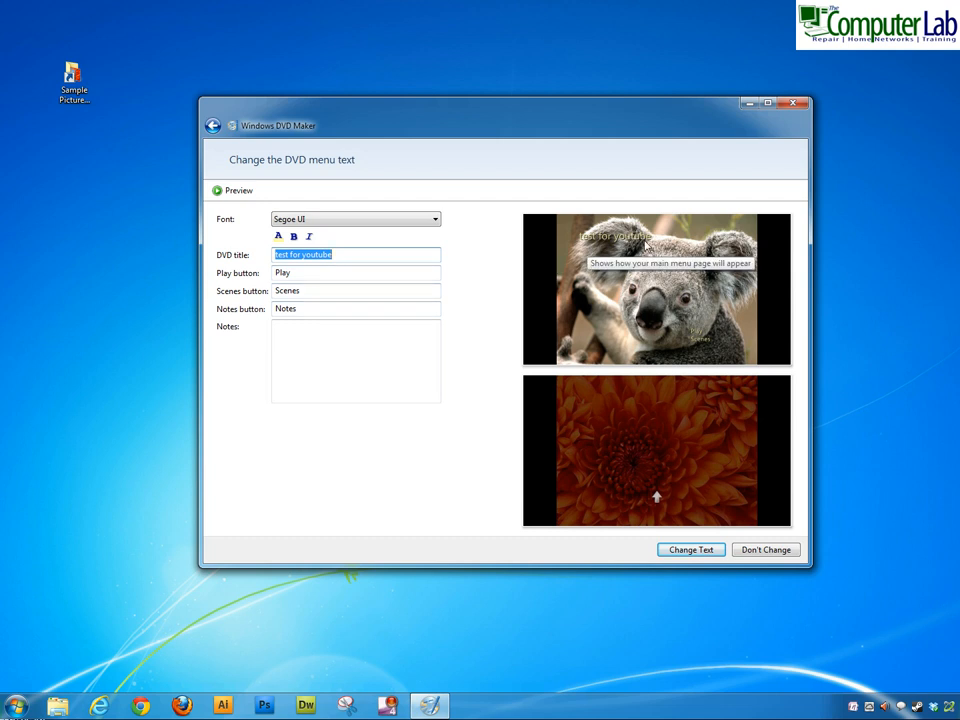
mouse_move(592, 248)
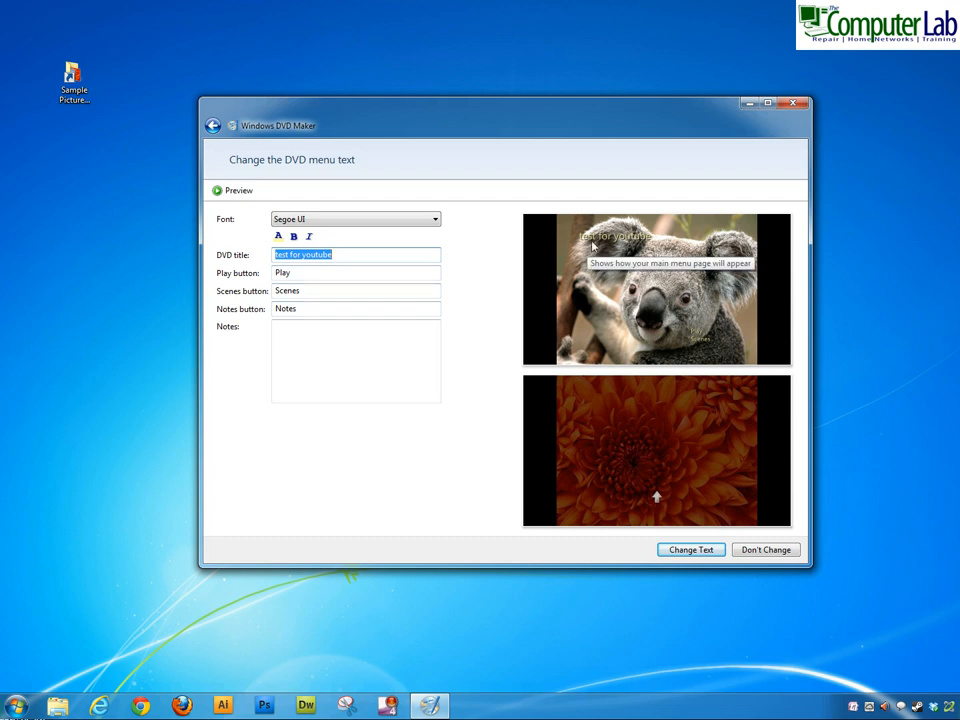
mouse_move(632, 348)
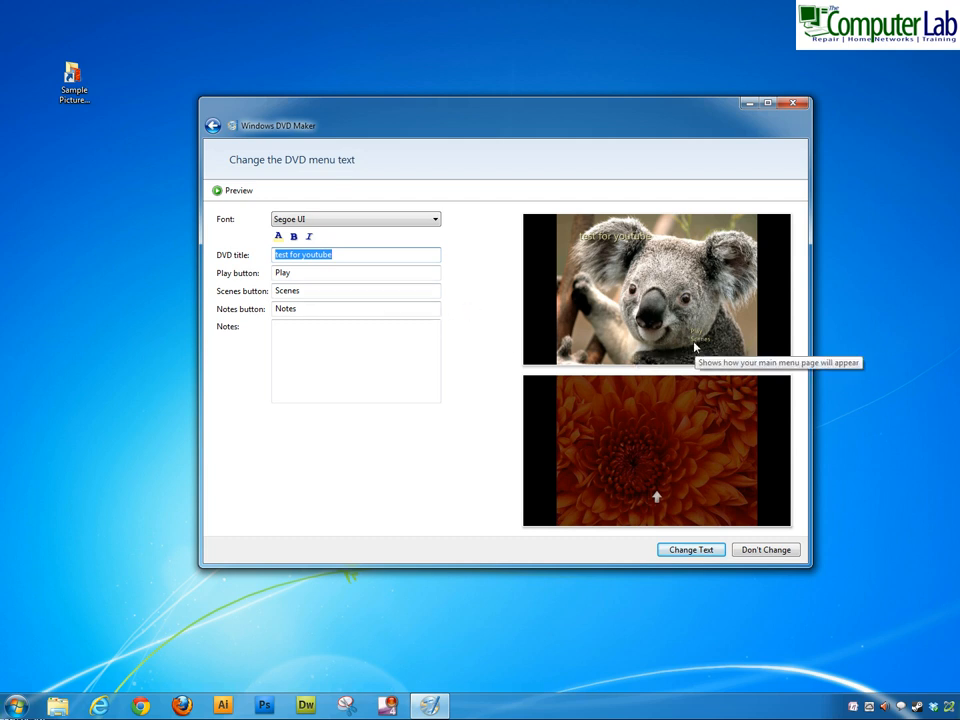
mouse_move(320, 320)
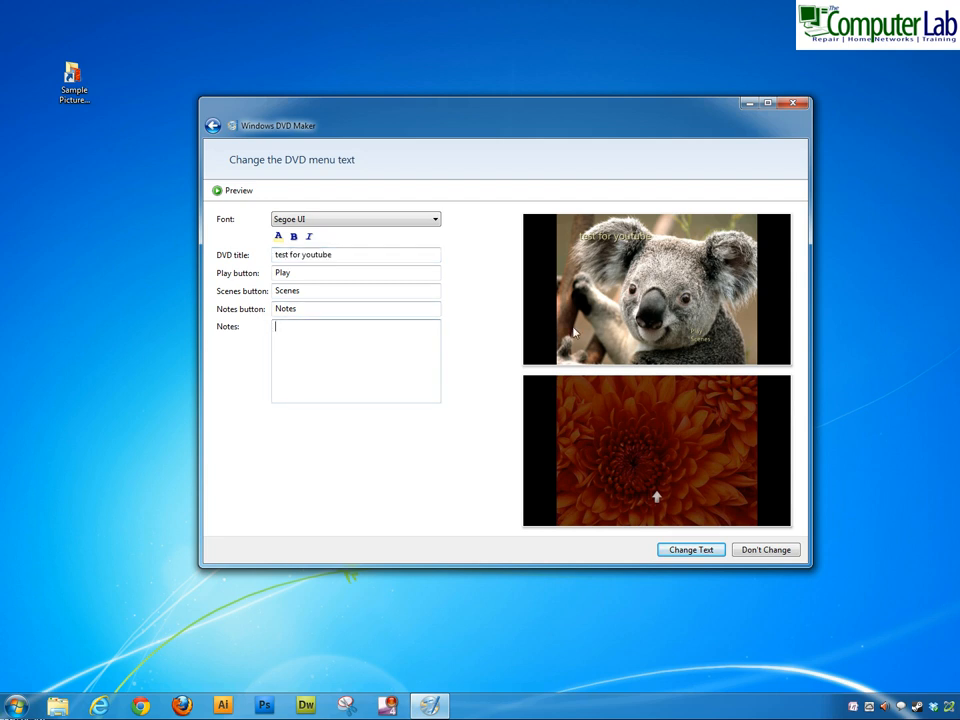
mouse_move(712, 380)
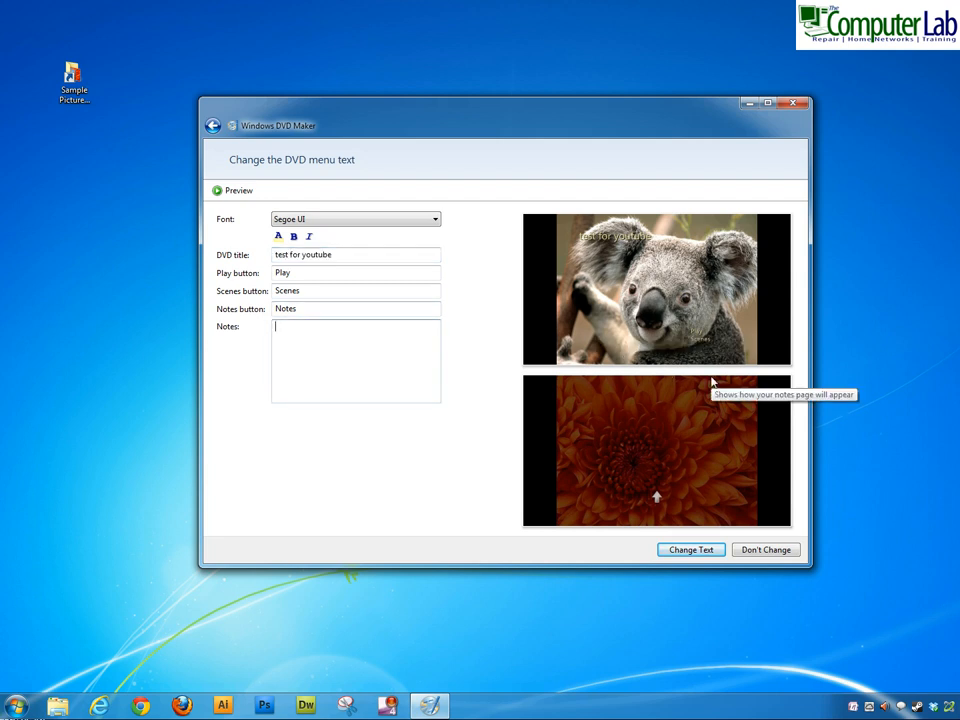
text(from our holiday)
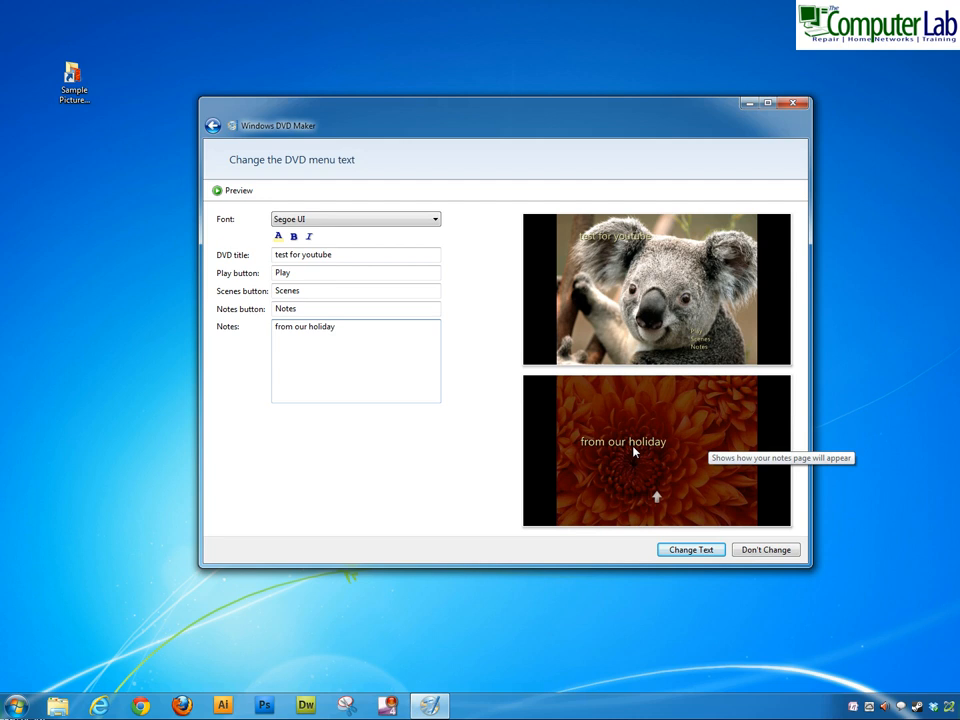
mouse_move(674, 452)
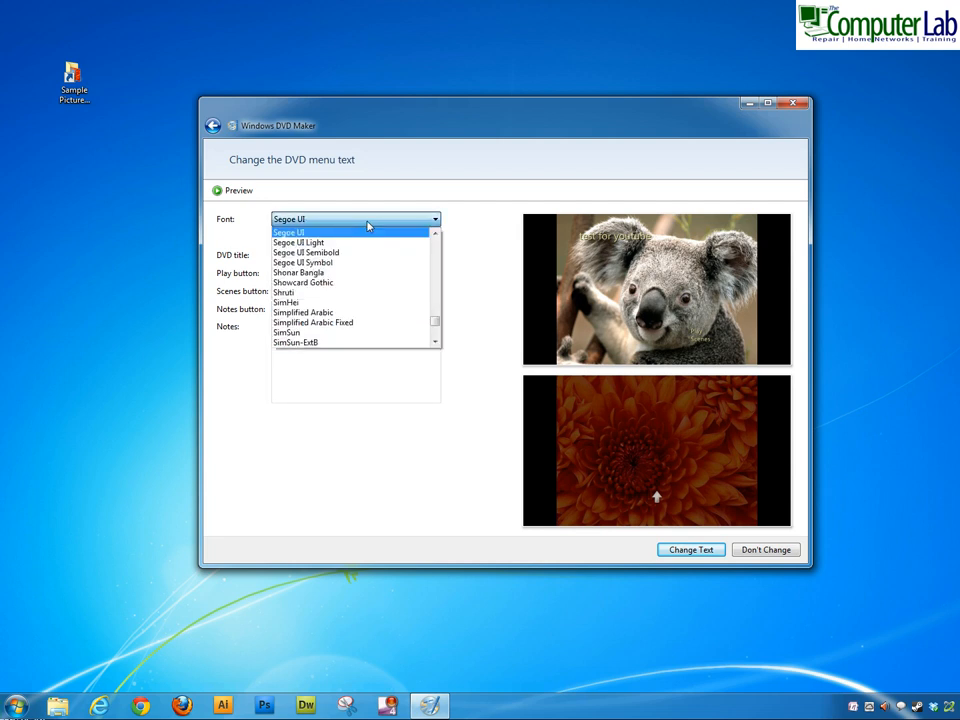
click(288, 232)
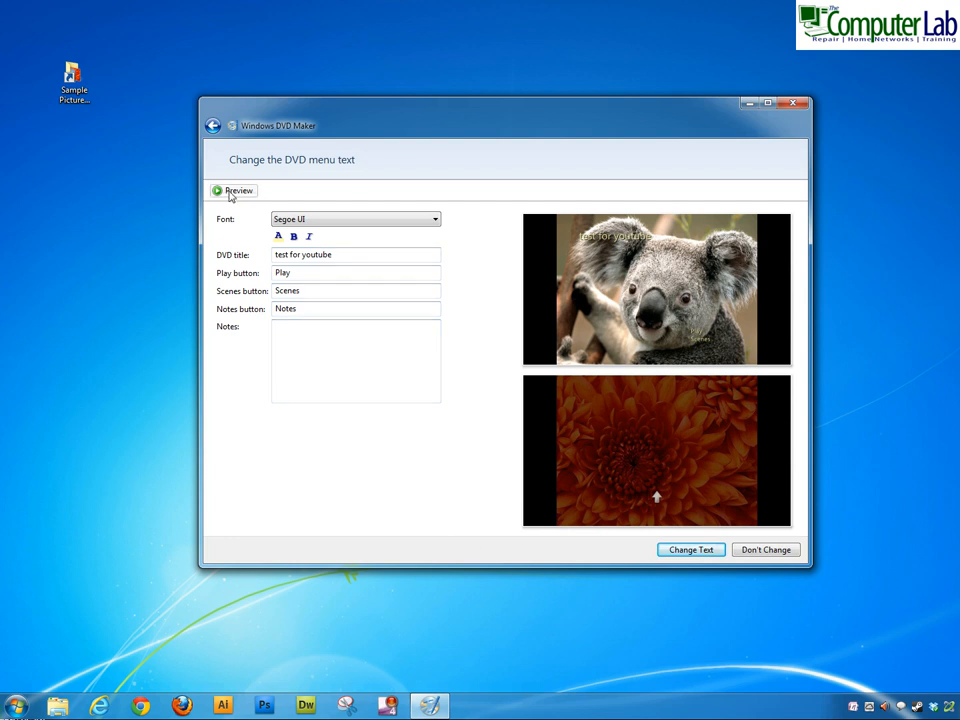
click(690, 548)
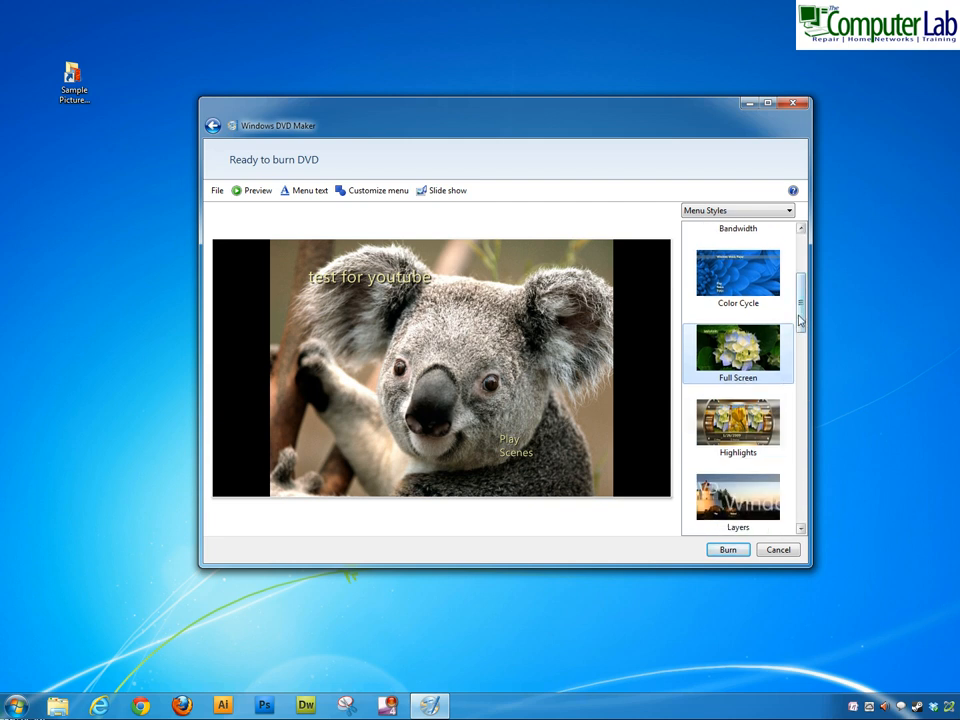
scroll(down, 3)
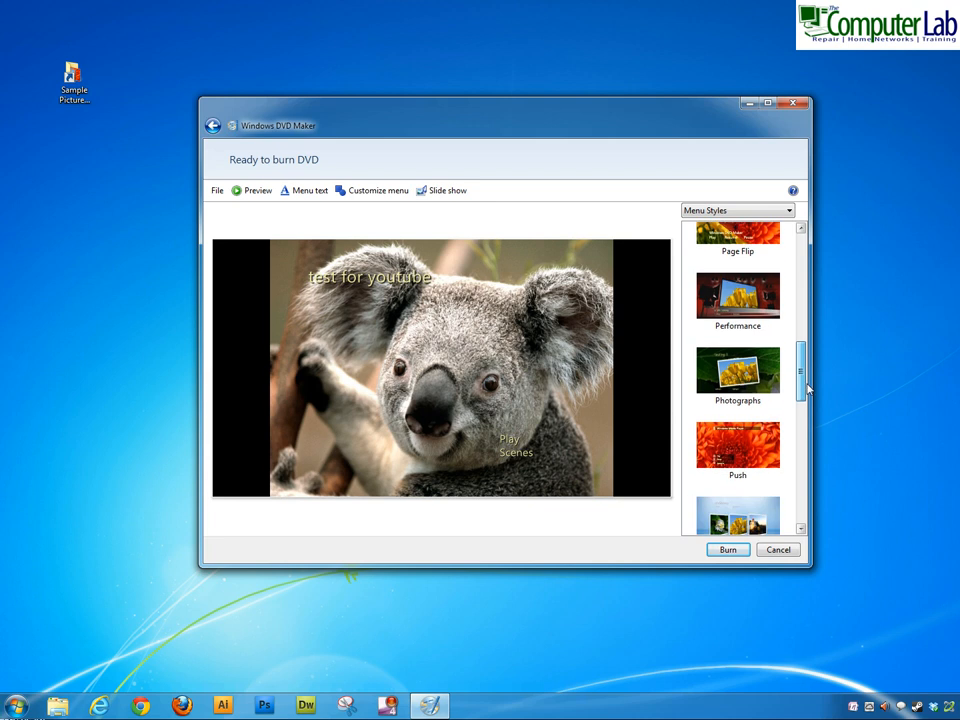
click(736, 300)
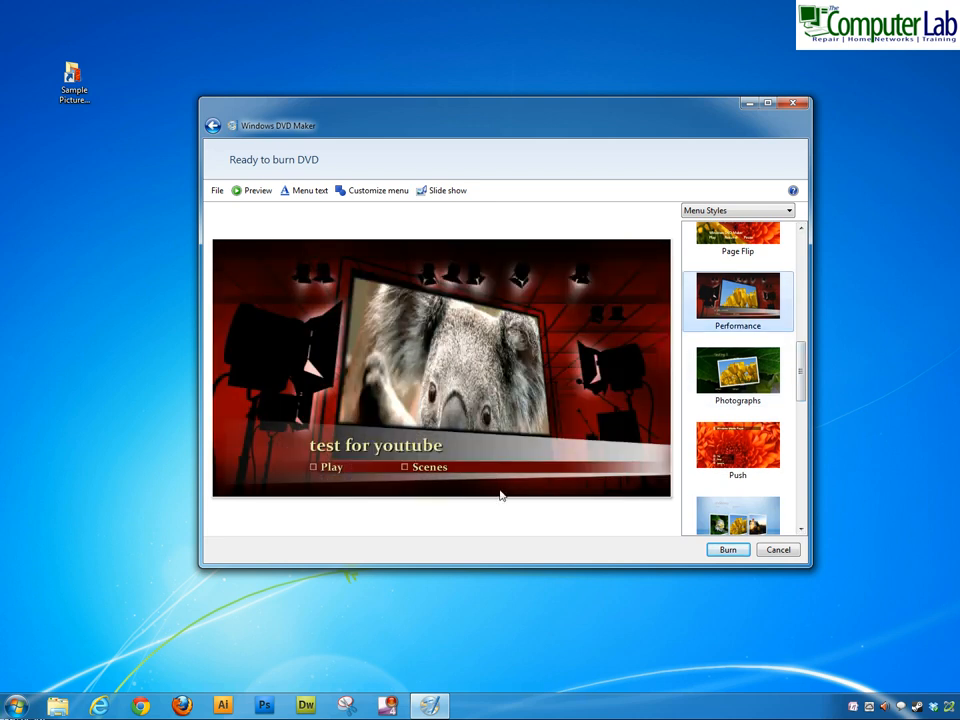
mouse_move(738, 376)
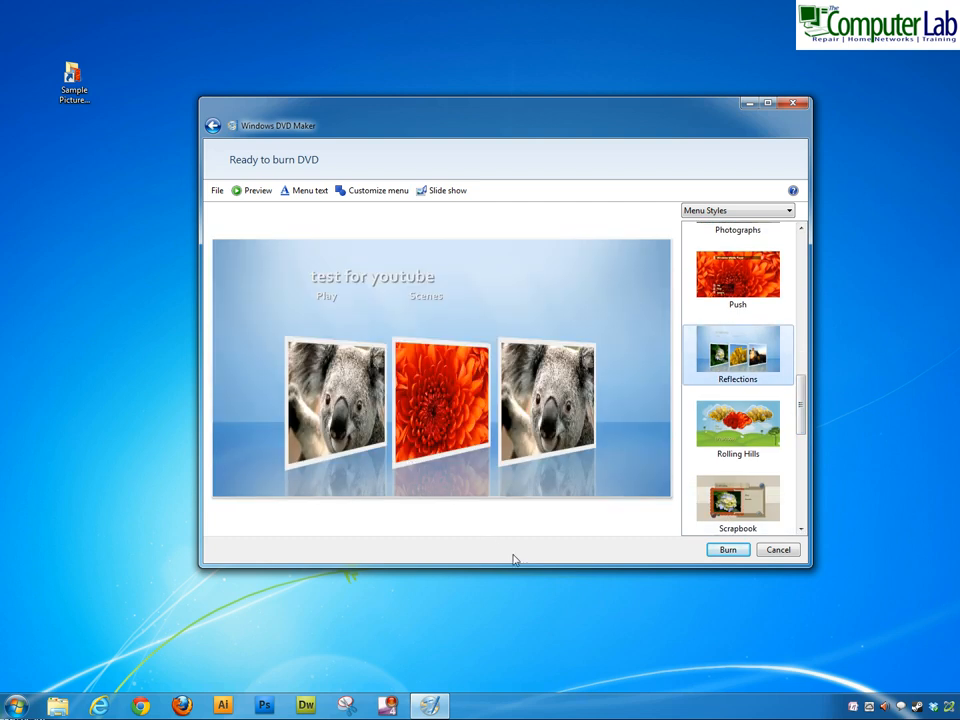
mouse_move(366, 476)
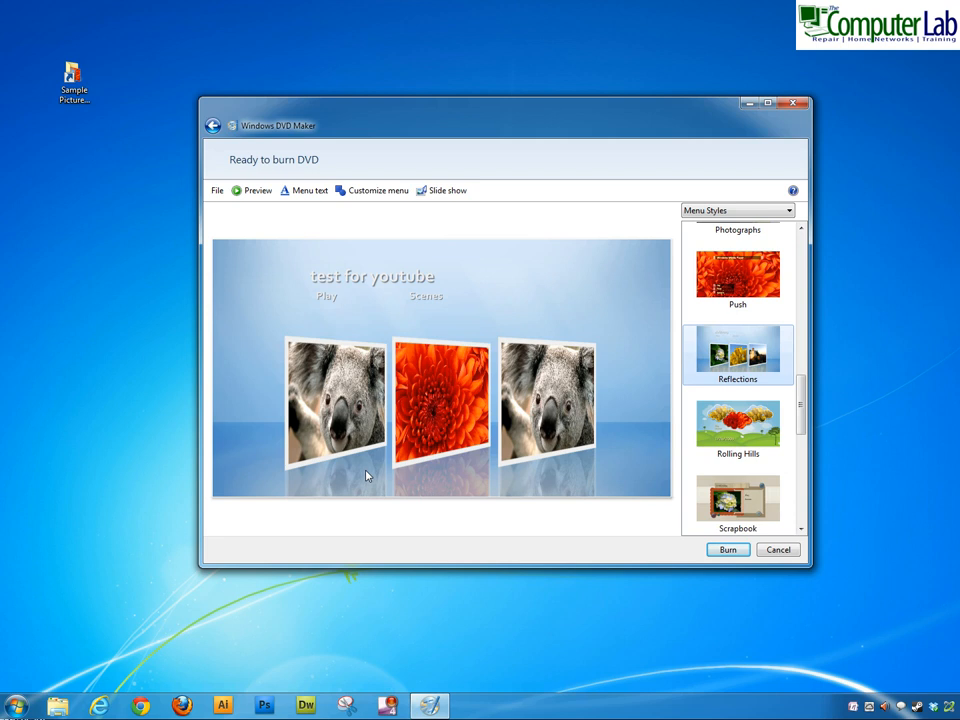
mouse_move(328, 304)
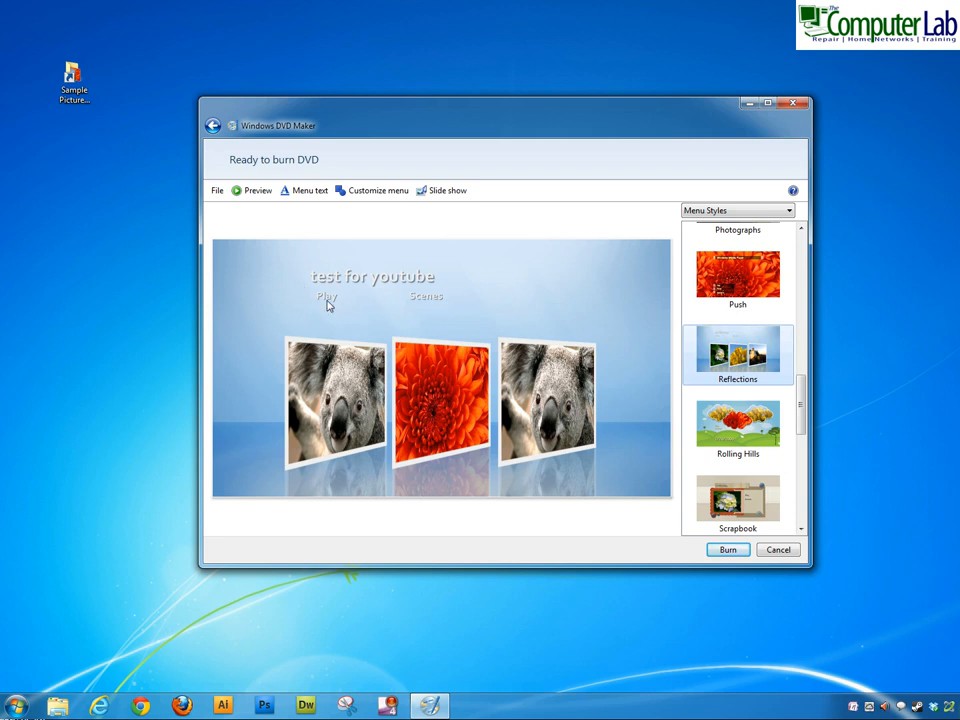
mouse_move(336, 304)
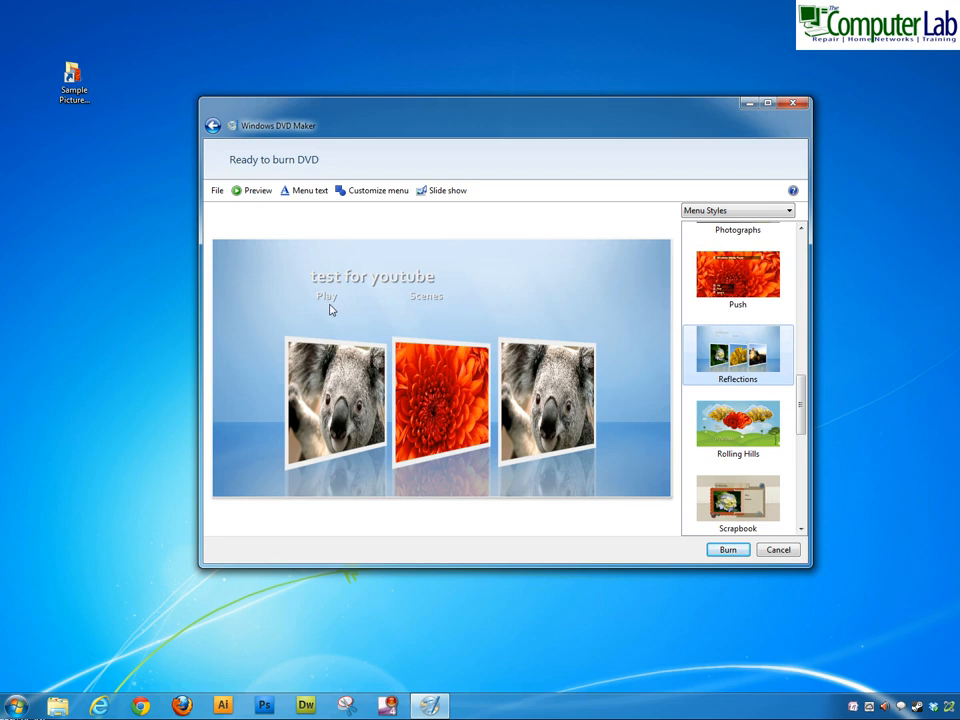
mouse_move(480, 372)
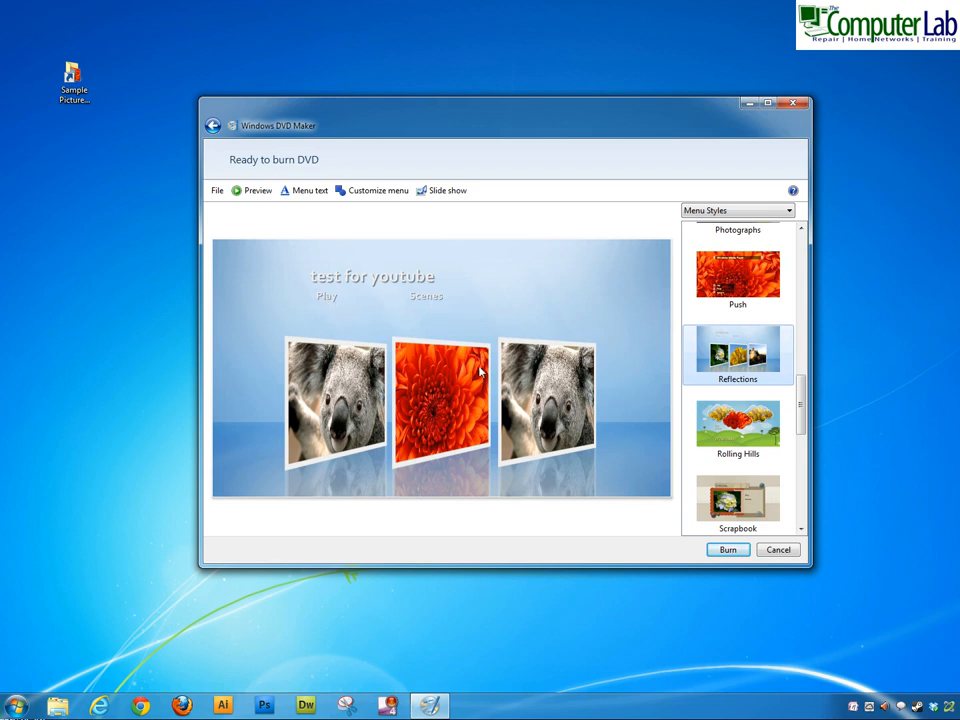
mouse_move(358, 170)
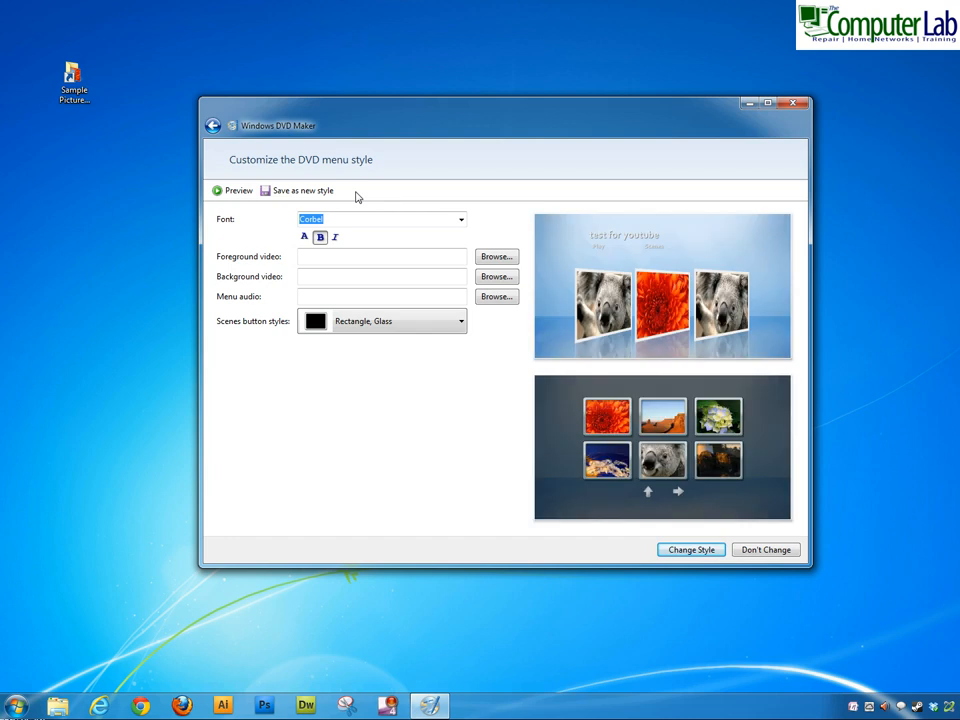
mouse_move(564, 452)
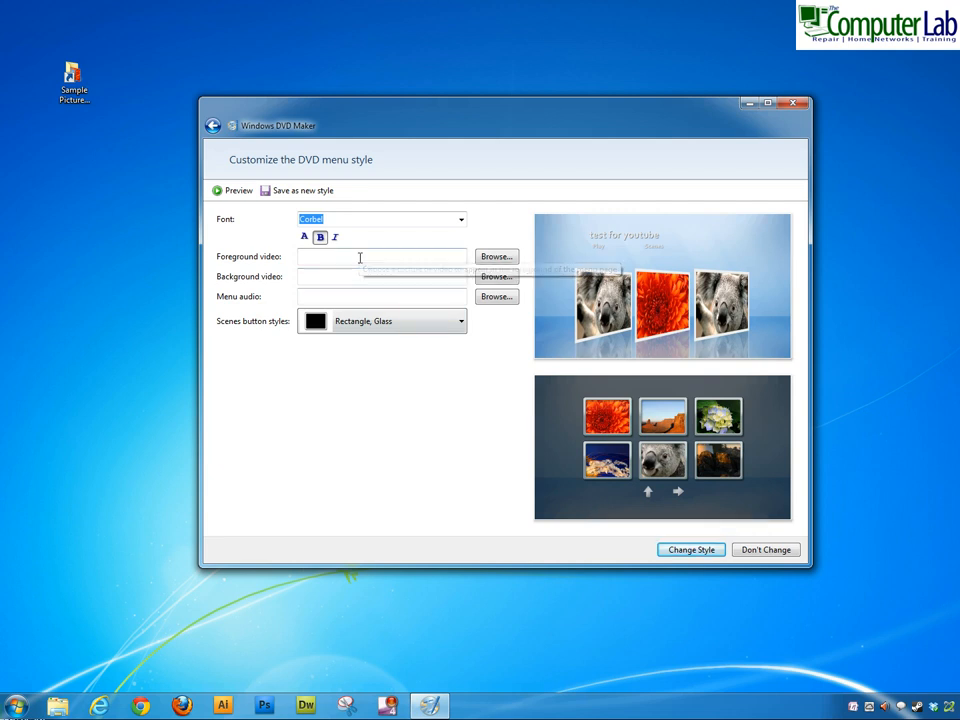
mouse_move(608, 414)
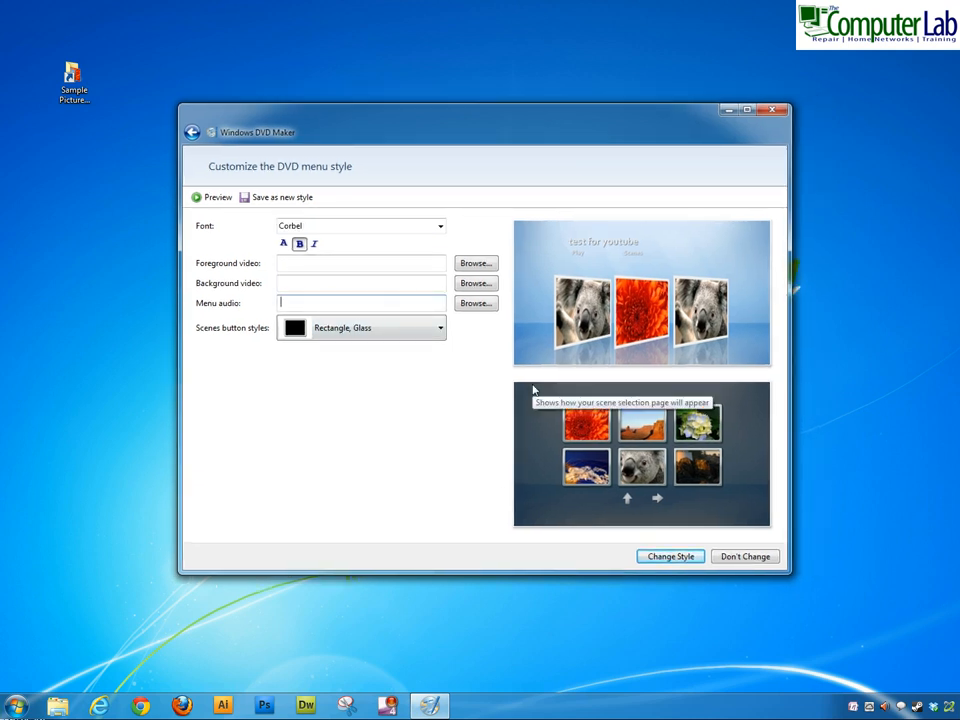
mouse_move(516, 458)
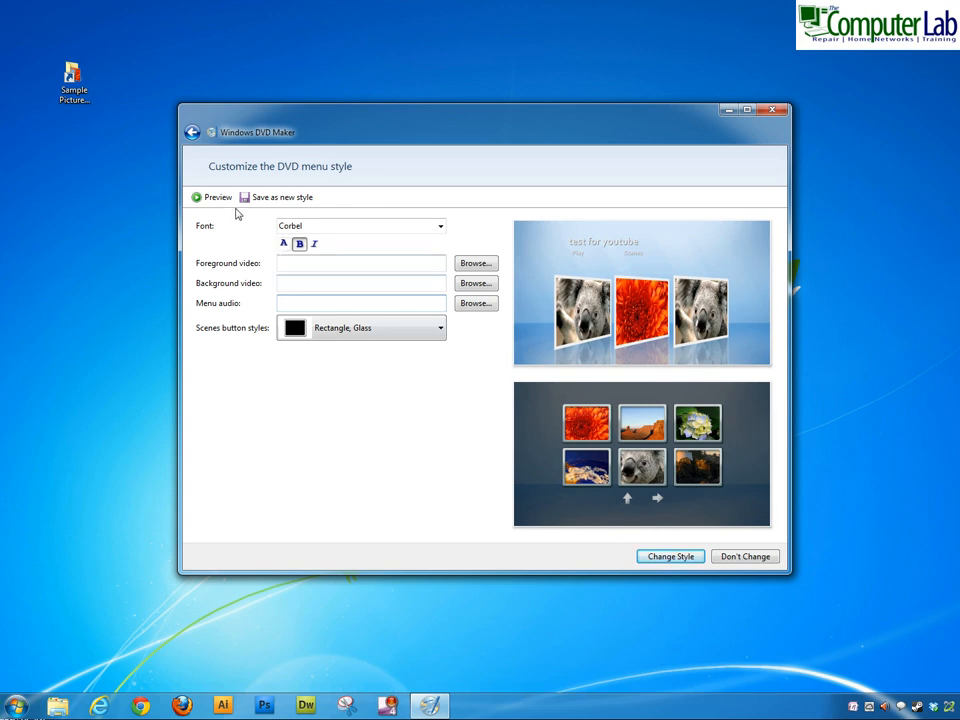
Step: Keep the Reflections menu style unchanged and return to the Ready to burn overview
click(744, 556)
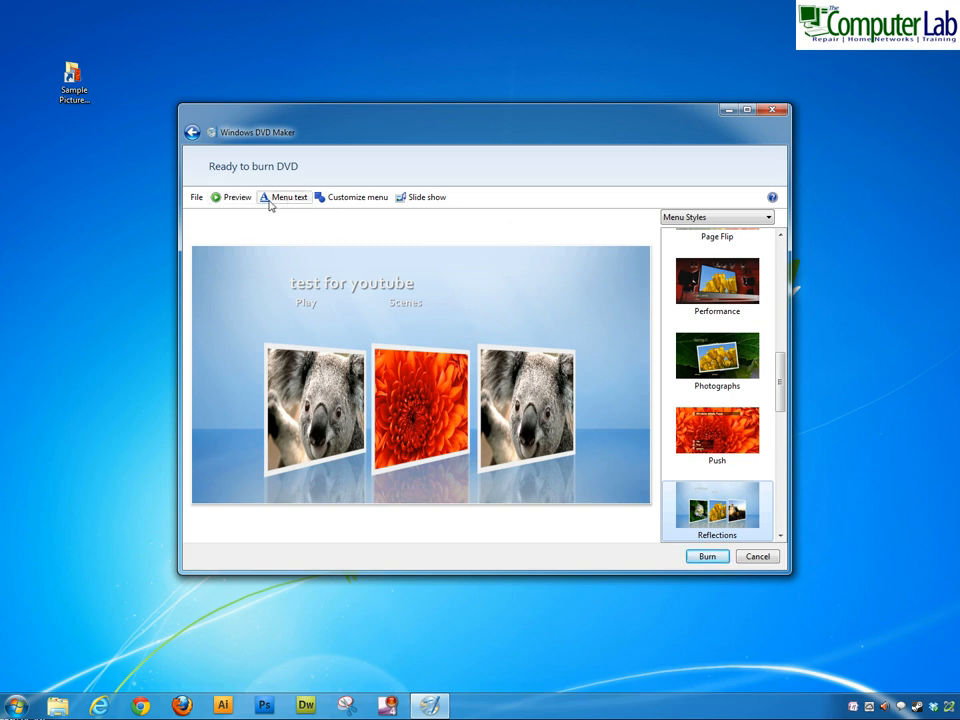
click(236, 198)
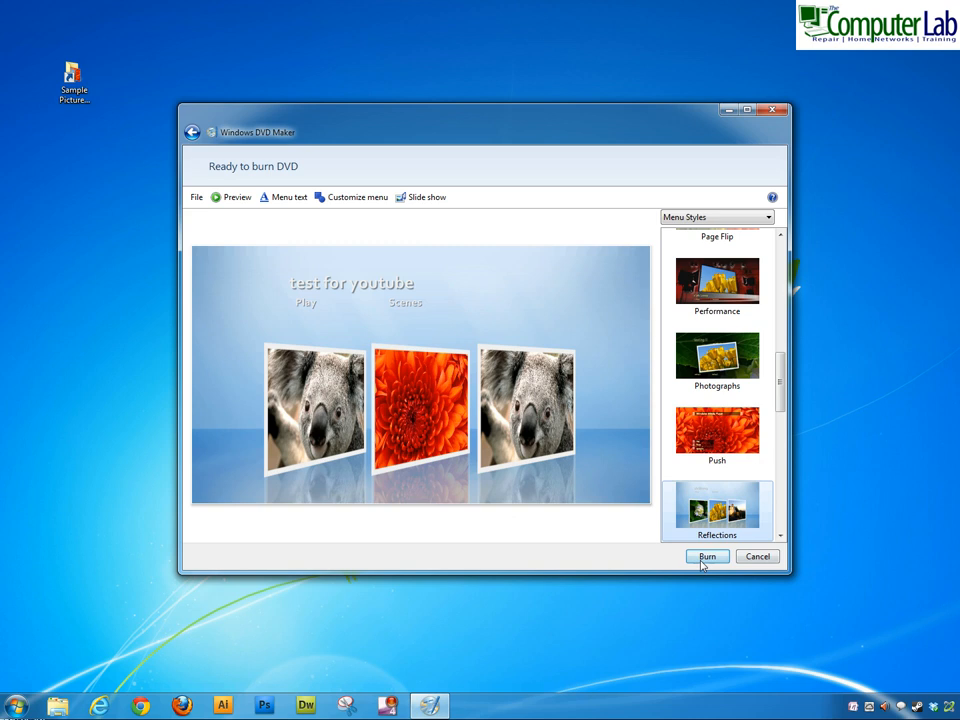
click(428, 198)
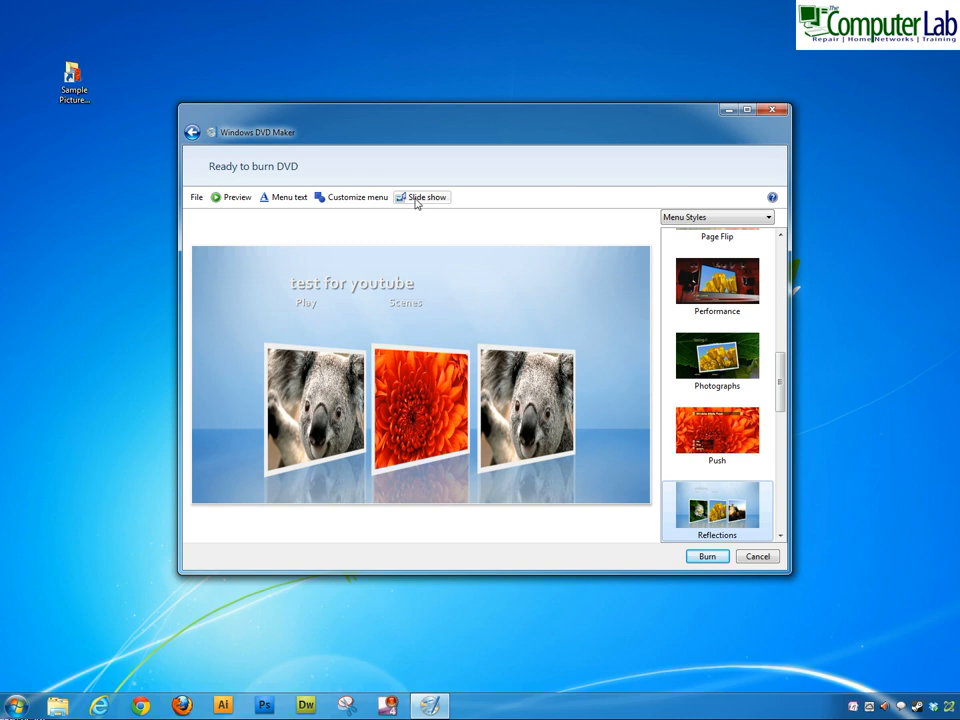
Step: Set slideshow pictures to 5 seconds each with the Flip transition instead of Cross fade
click(428, 198)
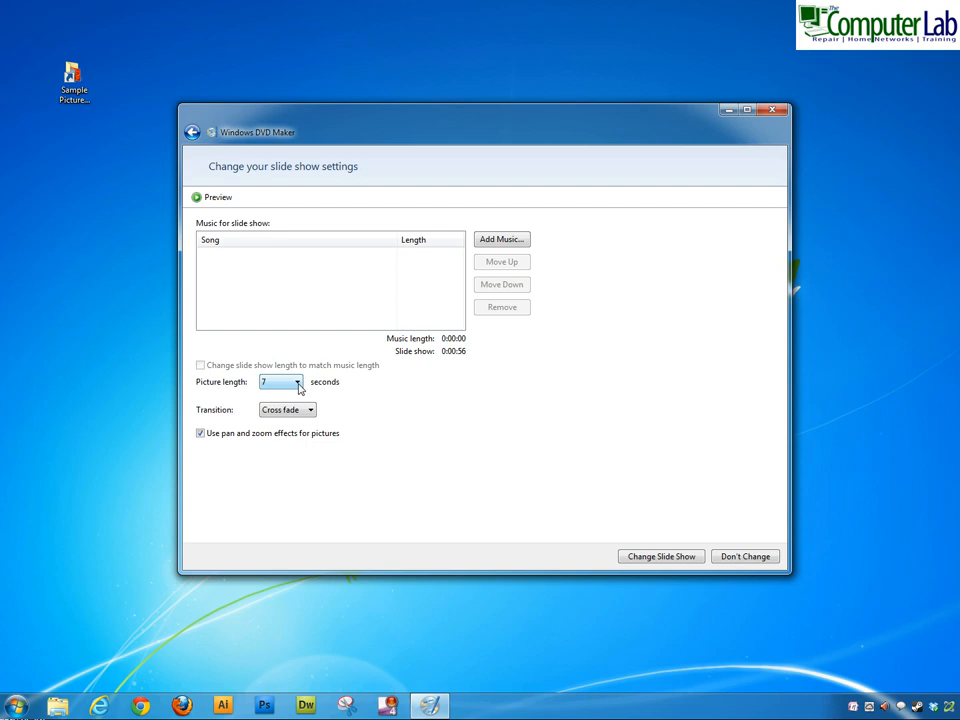
click(296, 380)
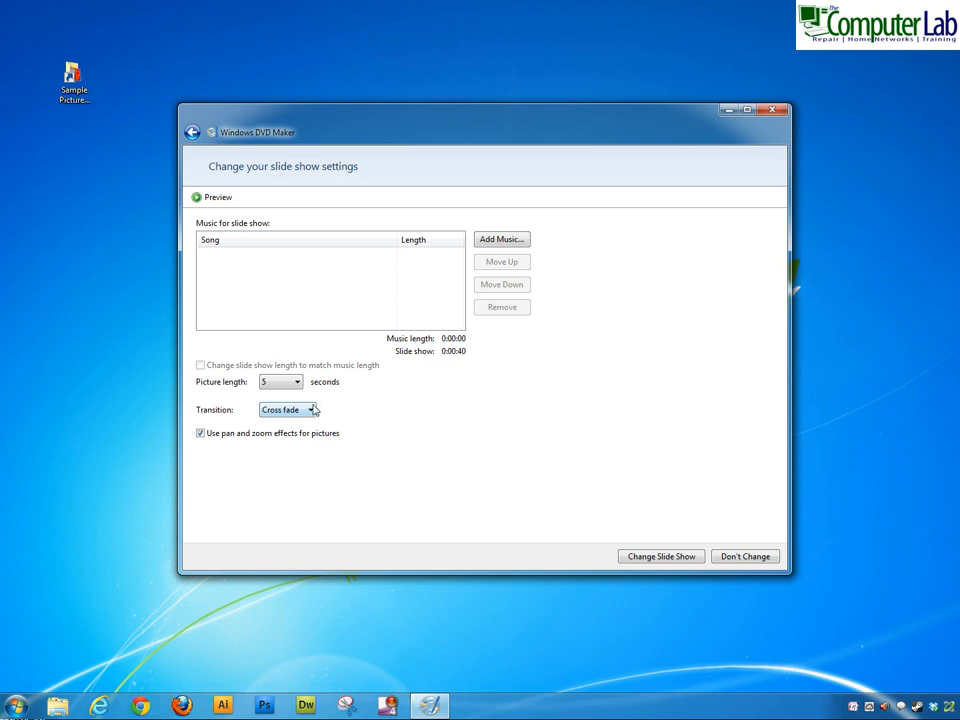
click(312, 408)
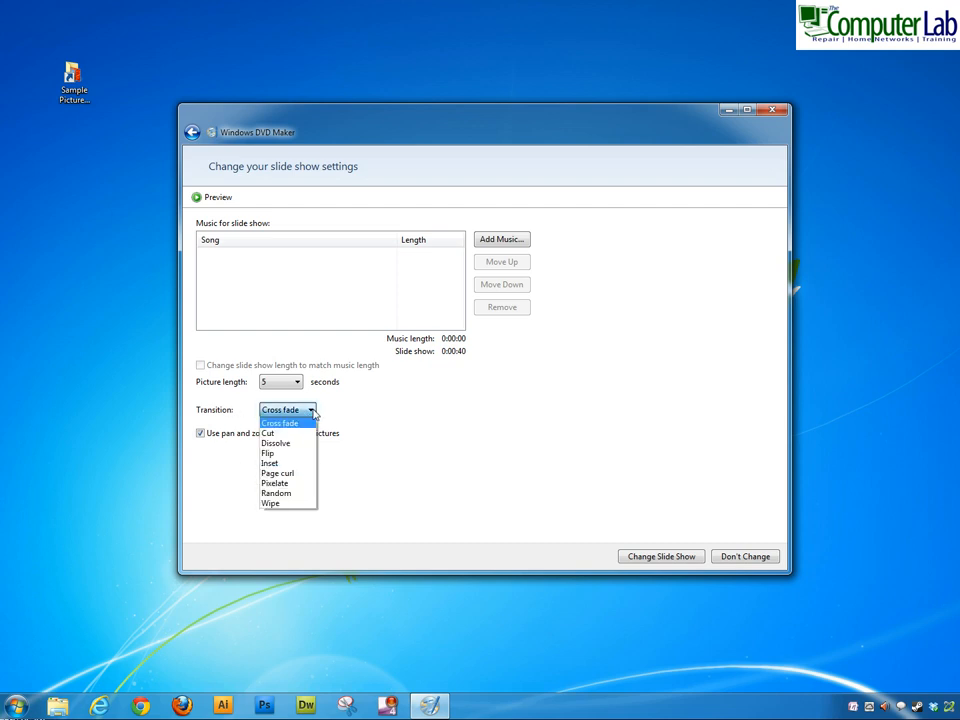
mouse_move(288, 492)
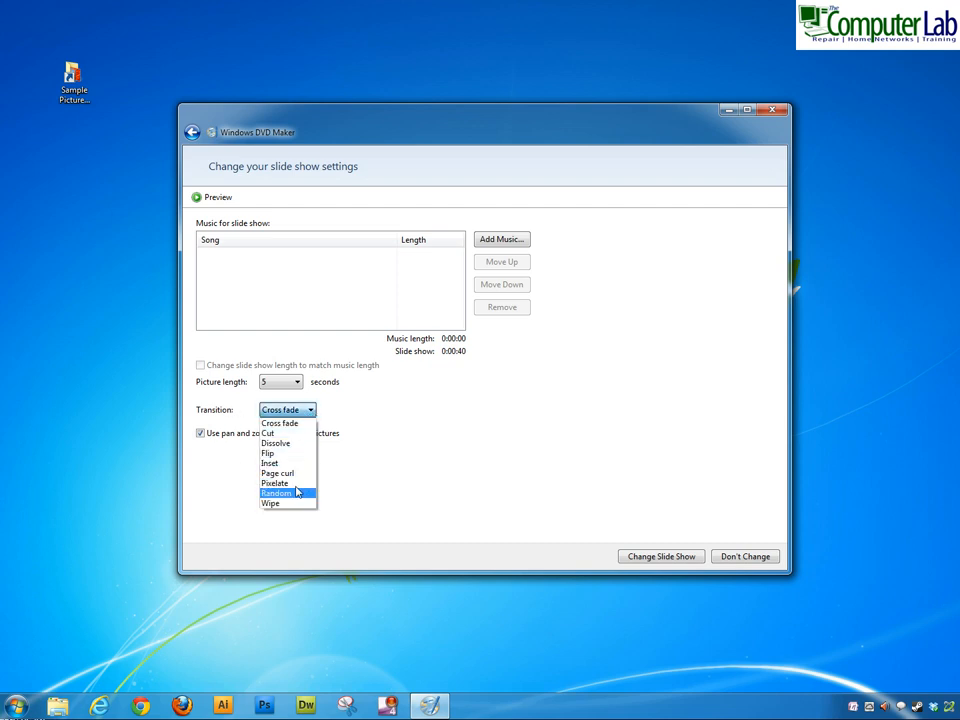
click(268, 452)
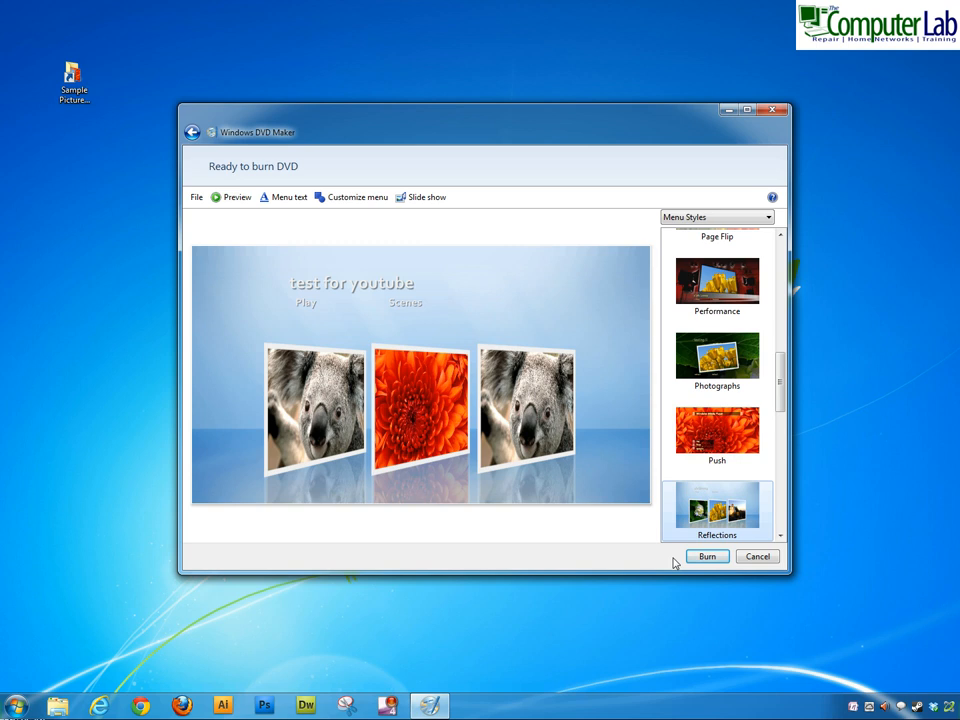
click(236, 198)
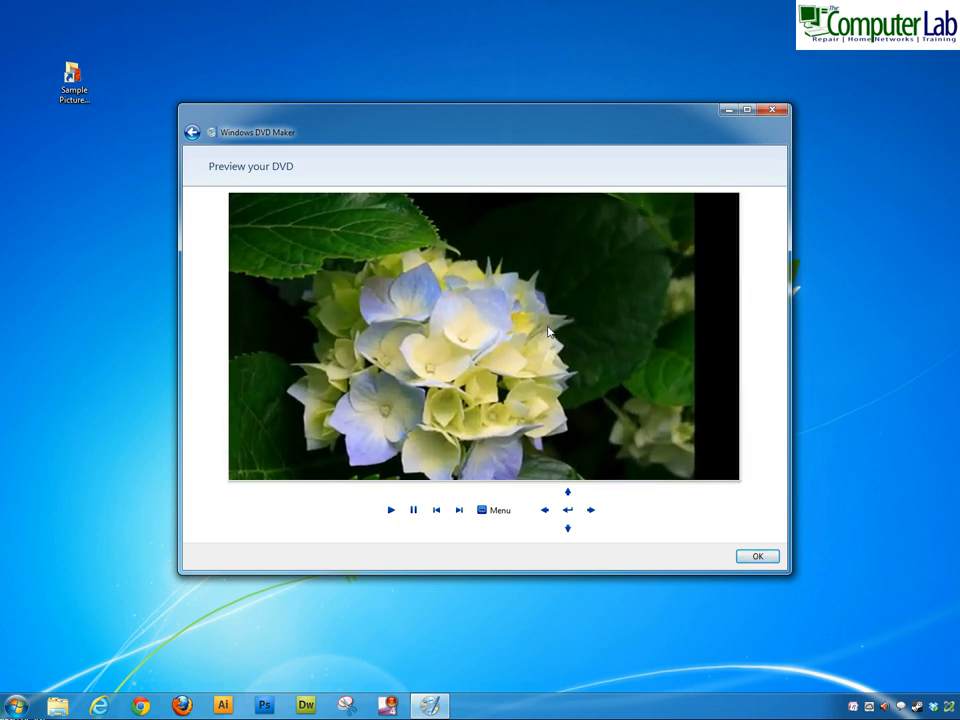
click(756, 556)
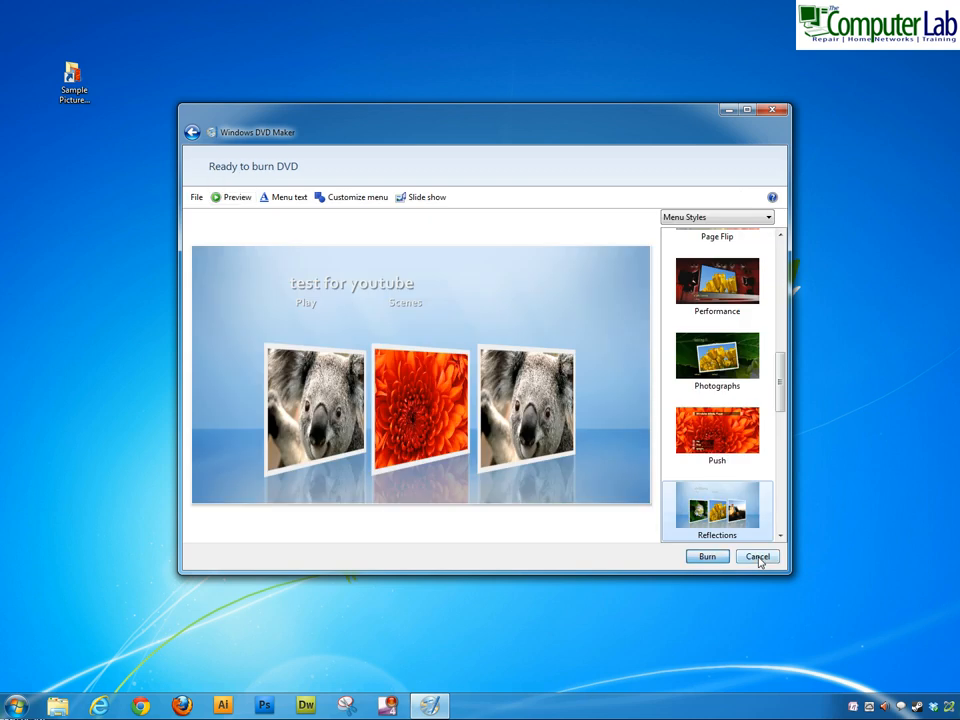
Step: Turn off pan and zoom effects for pictures in the slide show settings and apply the change
click(420, 198)
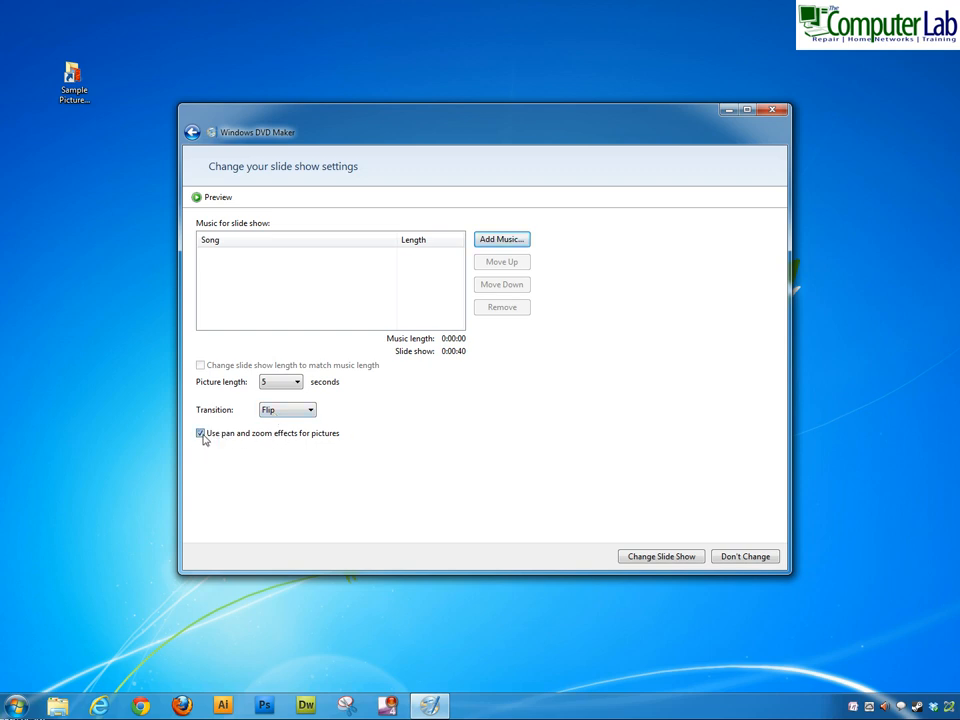
click(200, 432)
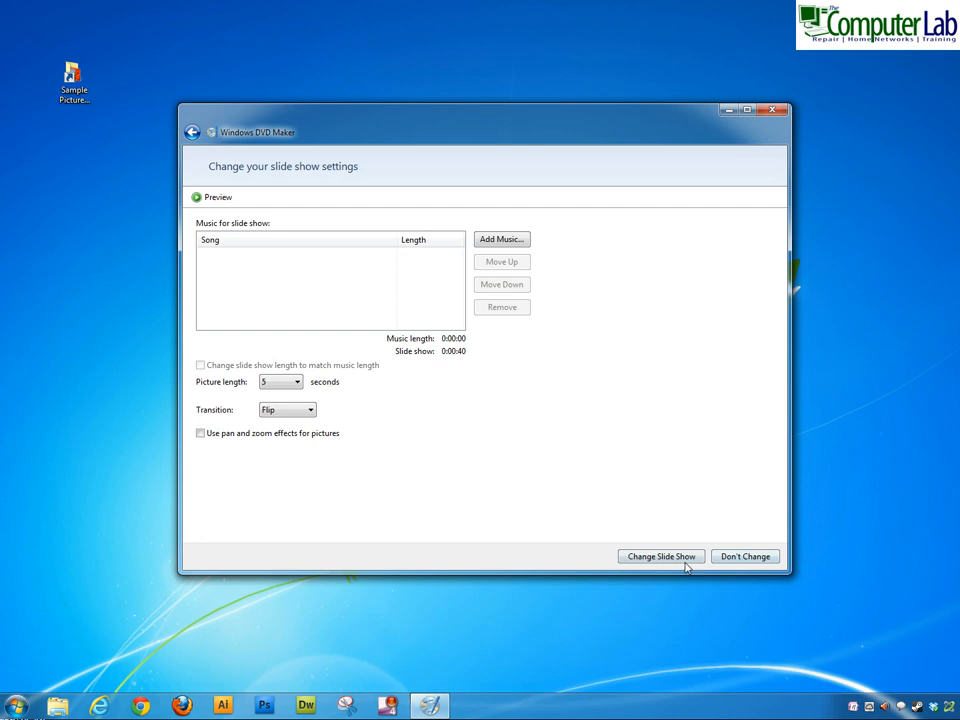
click(660, 556)
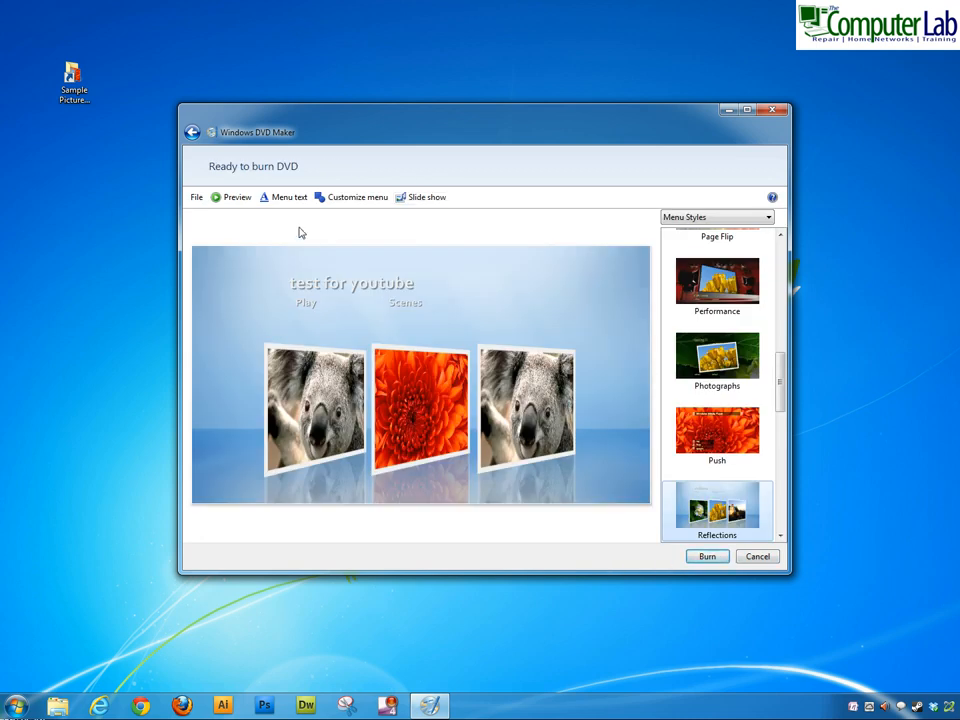
click(236, 198)
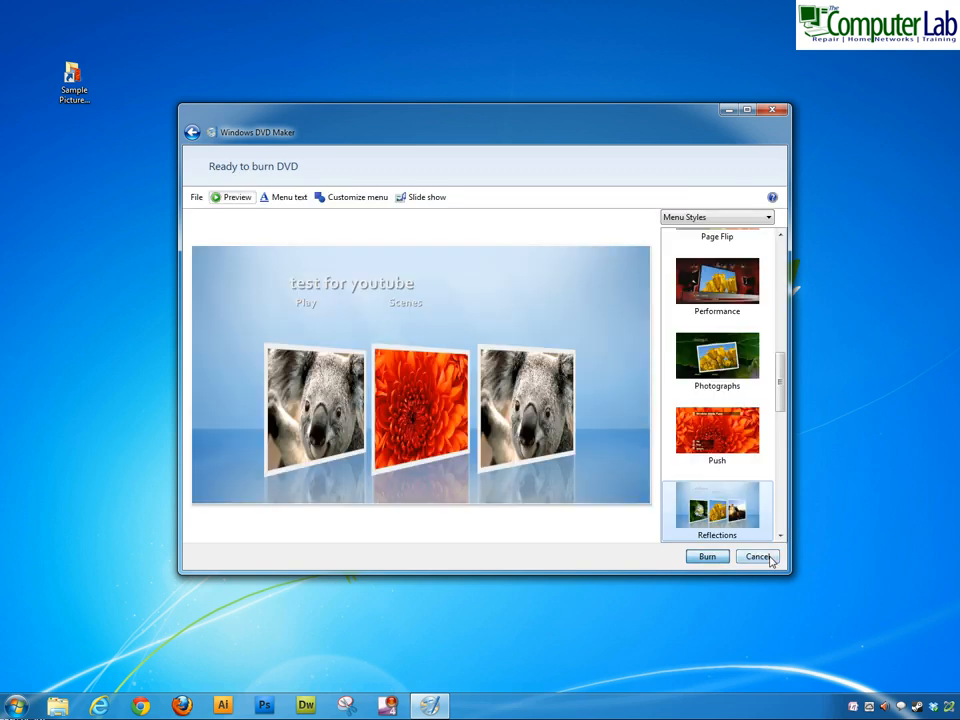
mouse_move(604, 492)
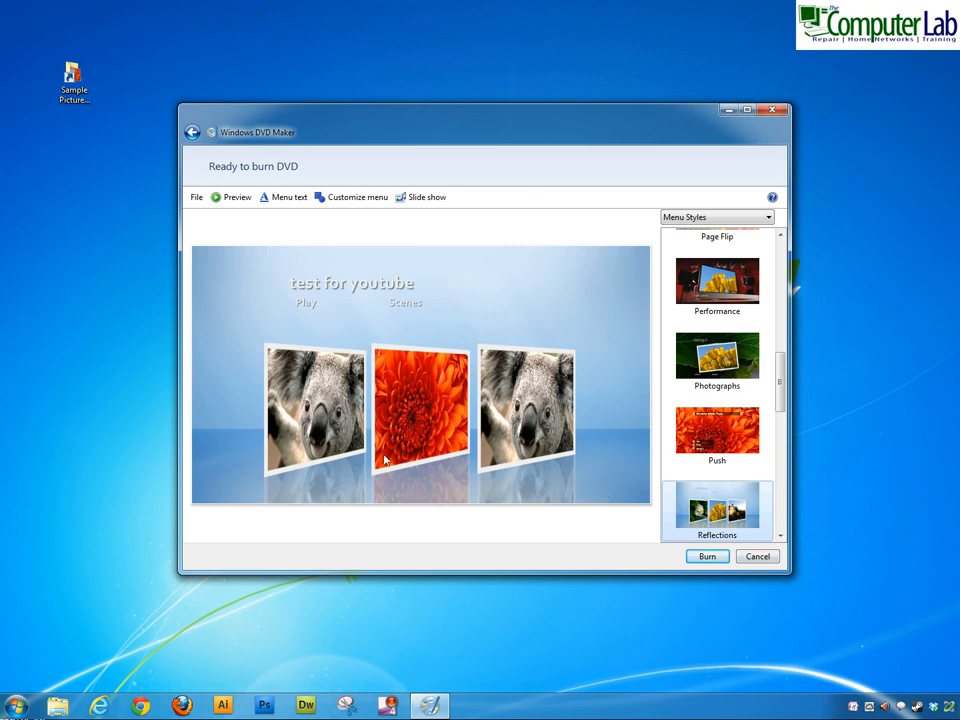
mouse_move(448, 408)
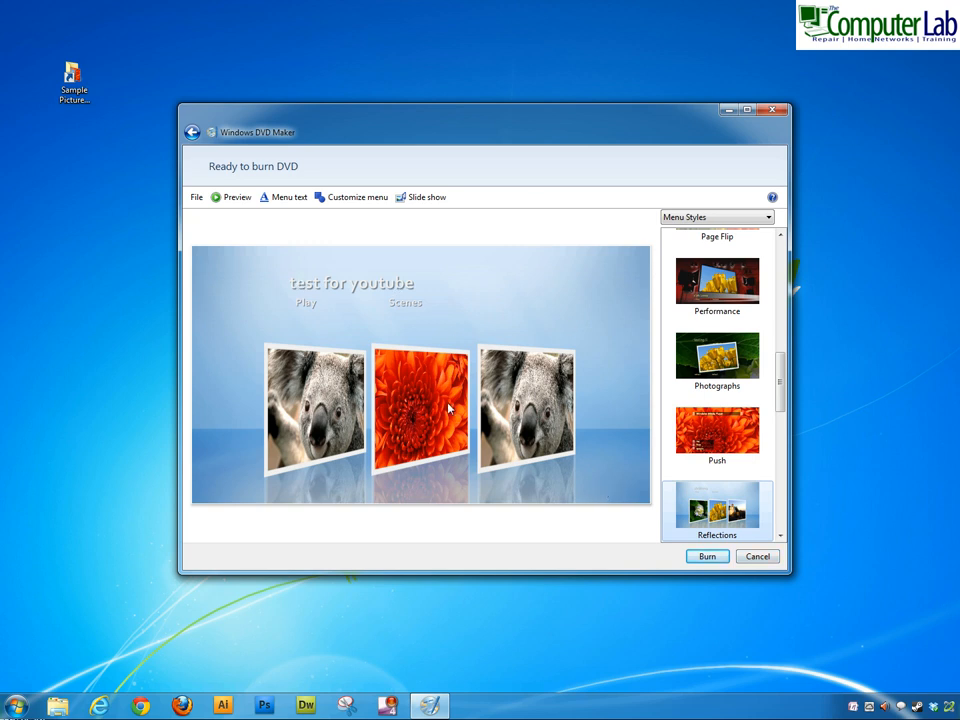
mouse_move(474, 388)
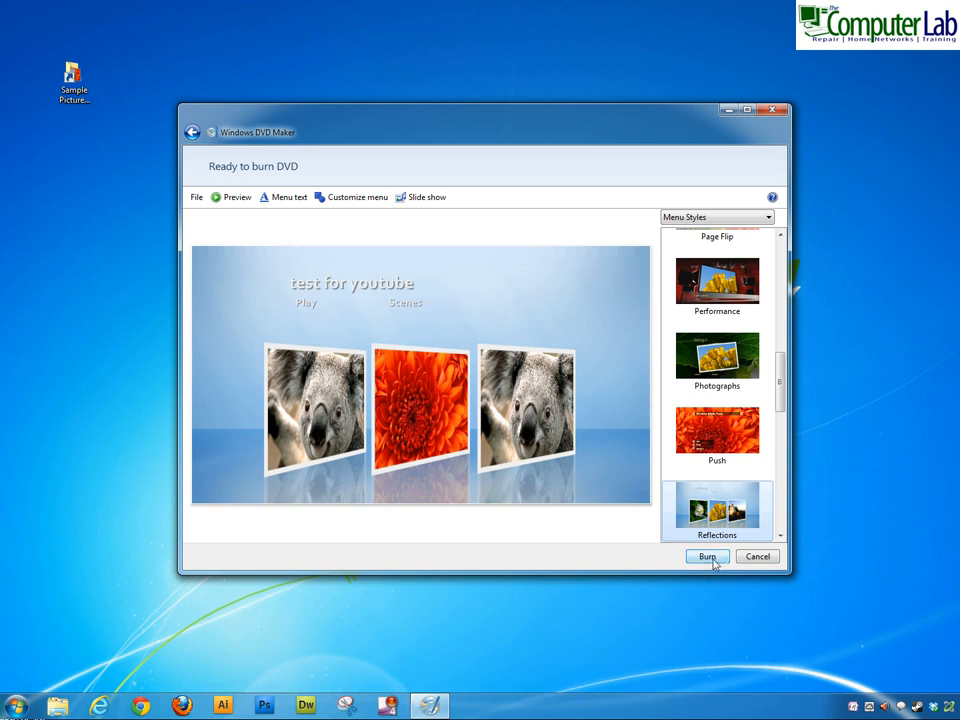
Step: Send the DVD project to burn, bringing up the insert-a-disc prompt for drive D:
click(708, 556)
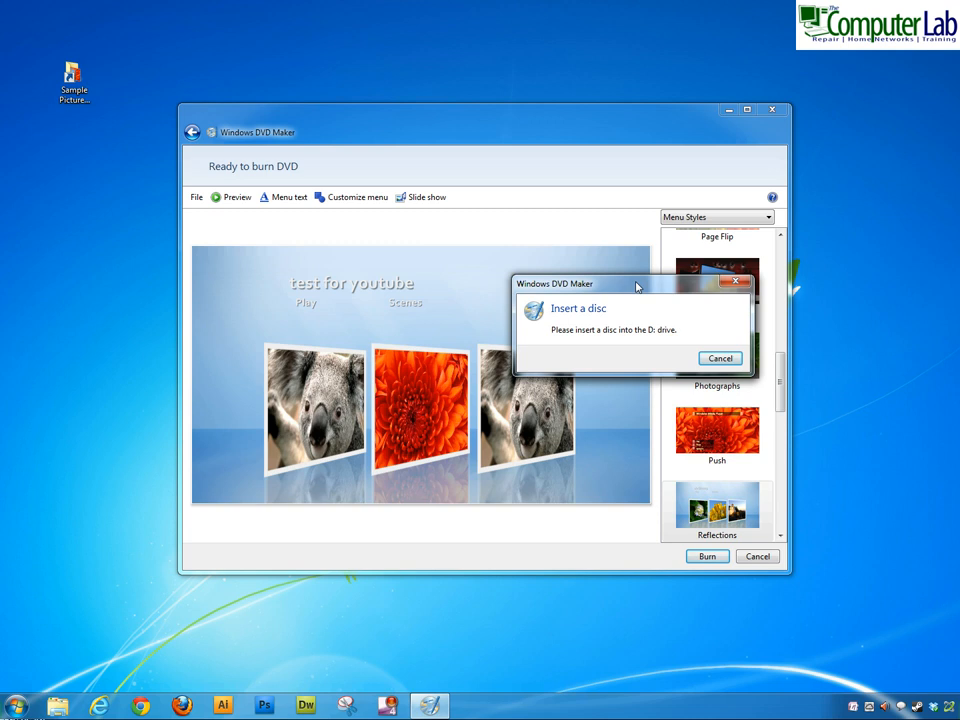